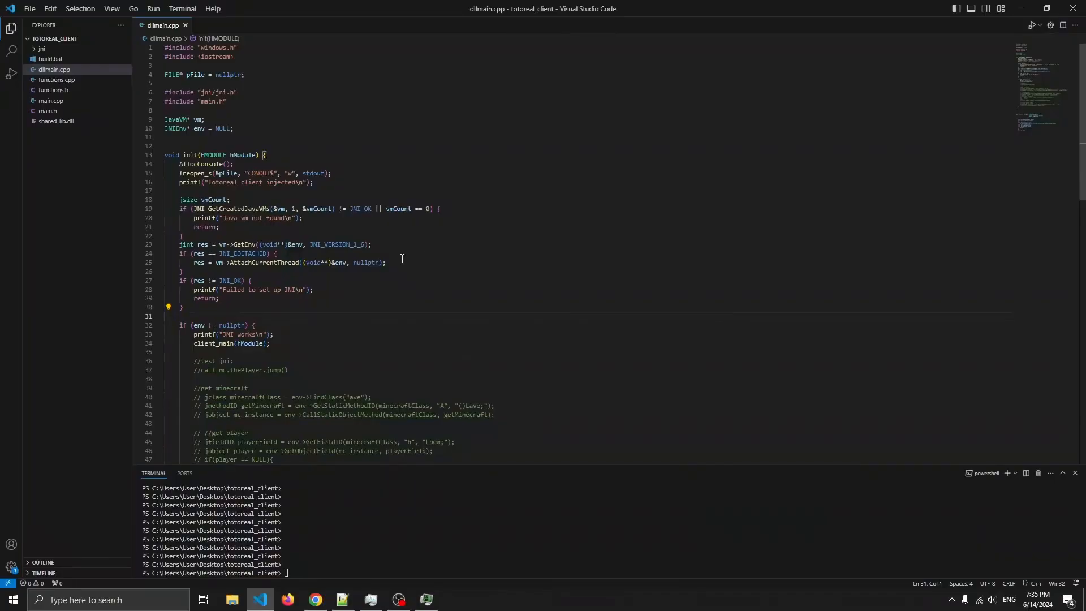
Step: Show build.bat and highlight main.cpp and functions.cpp in the g++ command producing shared_lib.dll
click(47, 101)
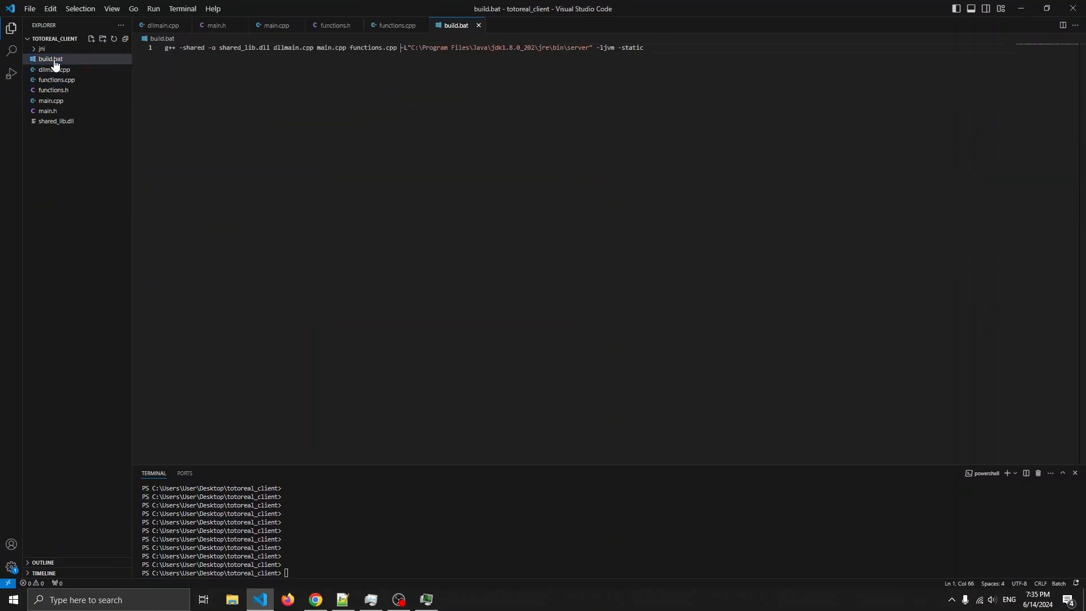
drag(316, 48, 372, 48)
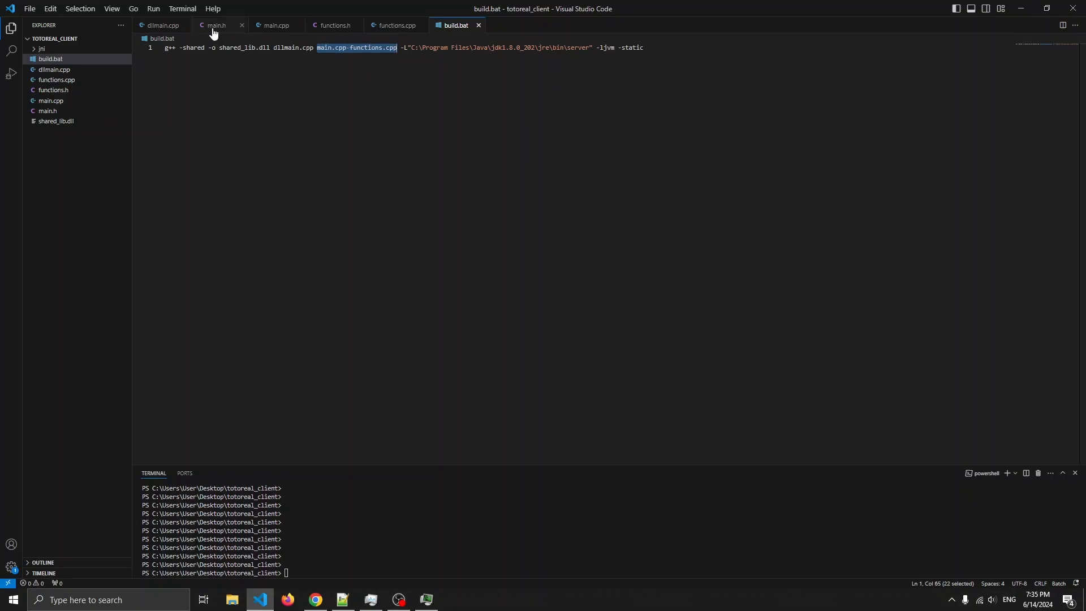
Step: Review main.h's extern env declarations, then remove the commented player-jump test block from init in dllmain.cpp
click(215, 25)
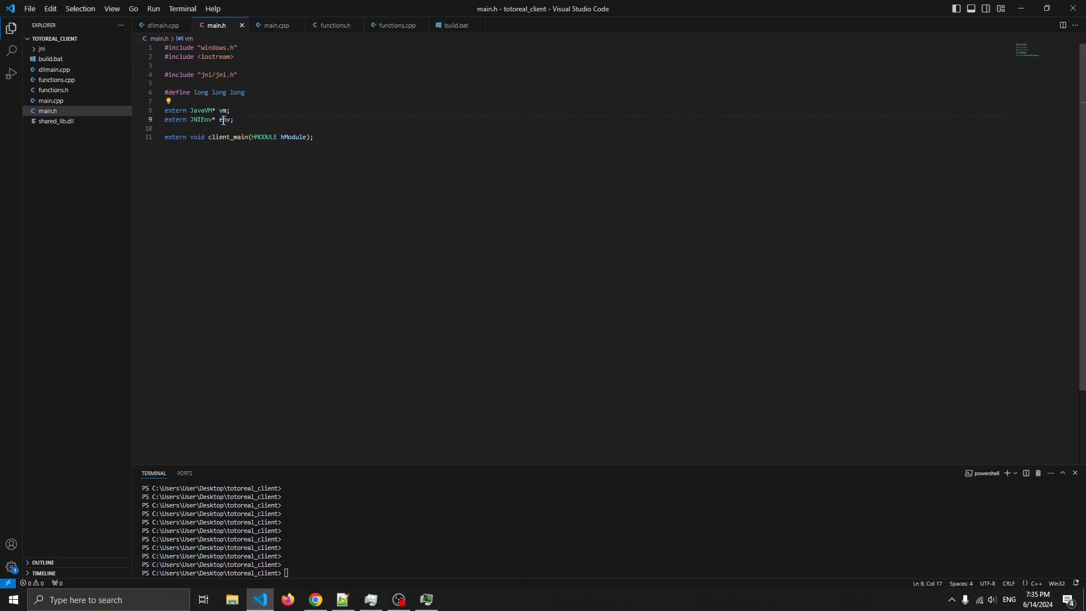
click(163, 25)
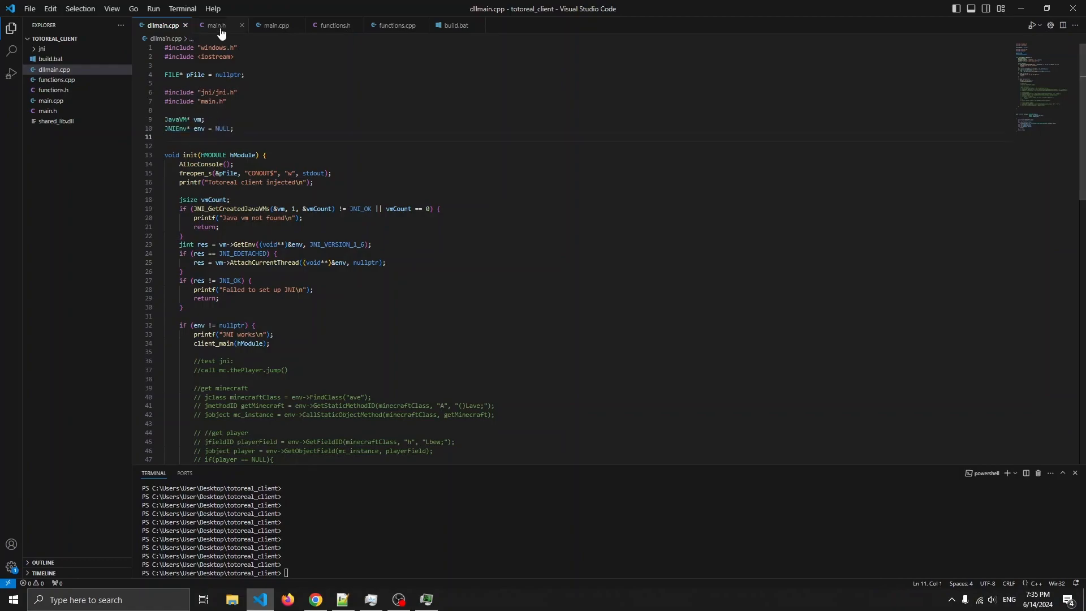
click(217, 25)
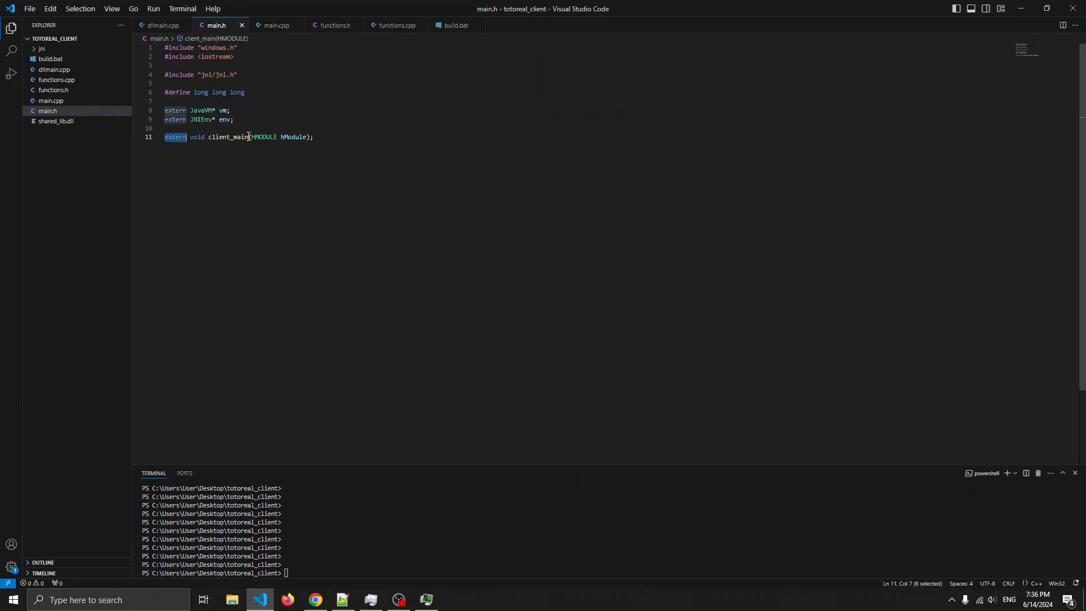
click(164, 26)
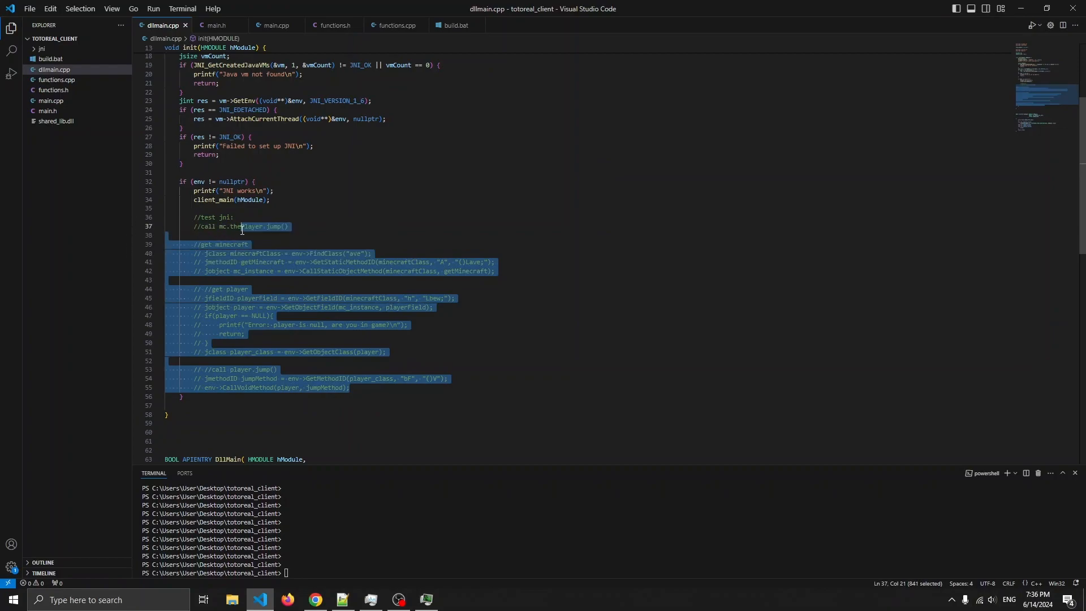
key(Delete)
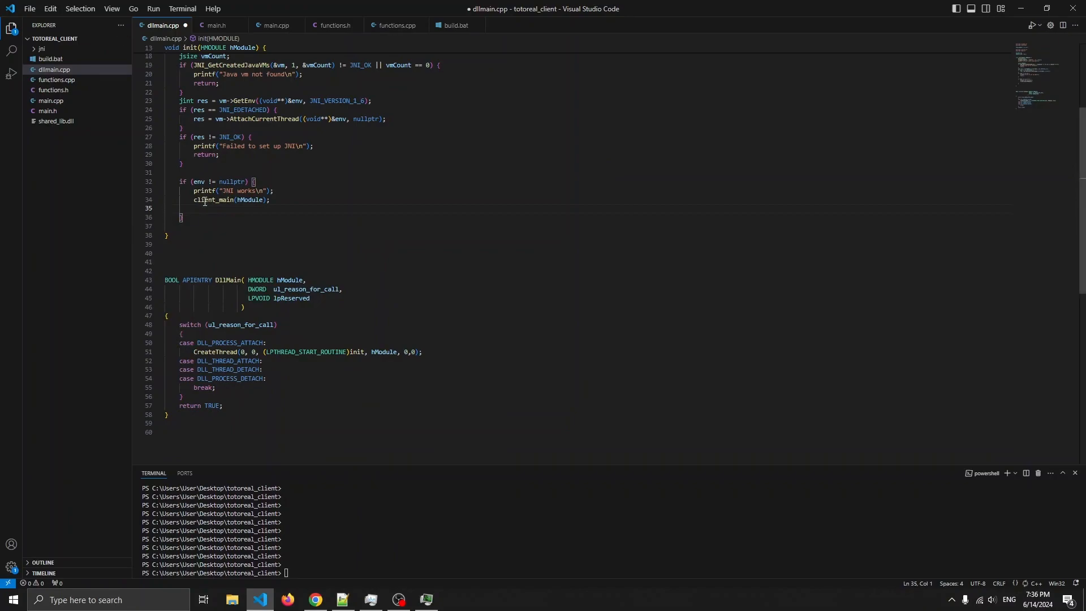
Step: Review client_main in main.cpp and main.h, noting the shutdown lines that free the console
click(275, 24)
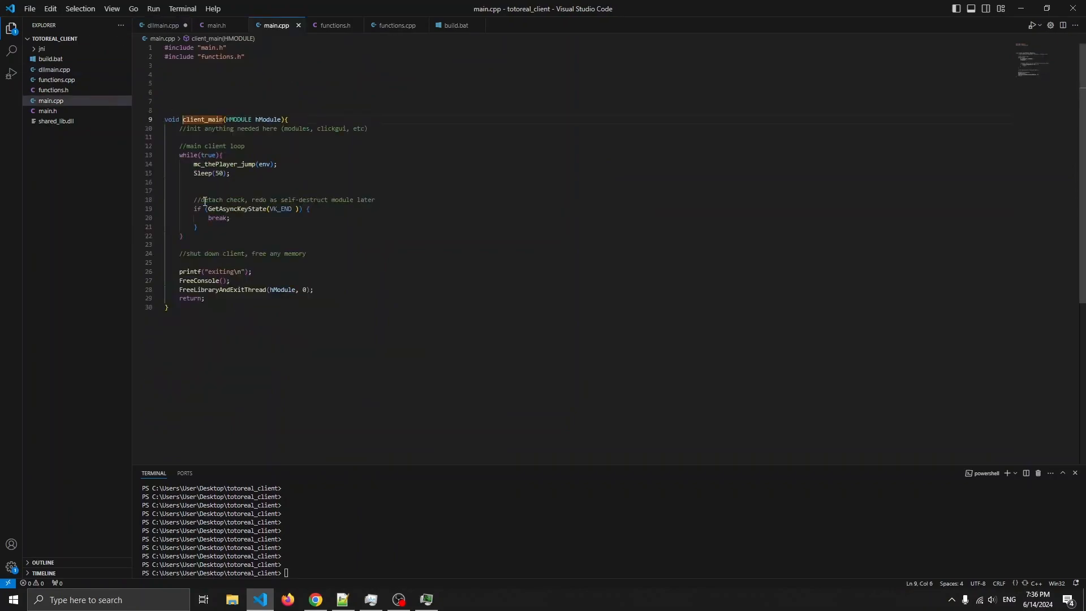
click(217, 25)
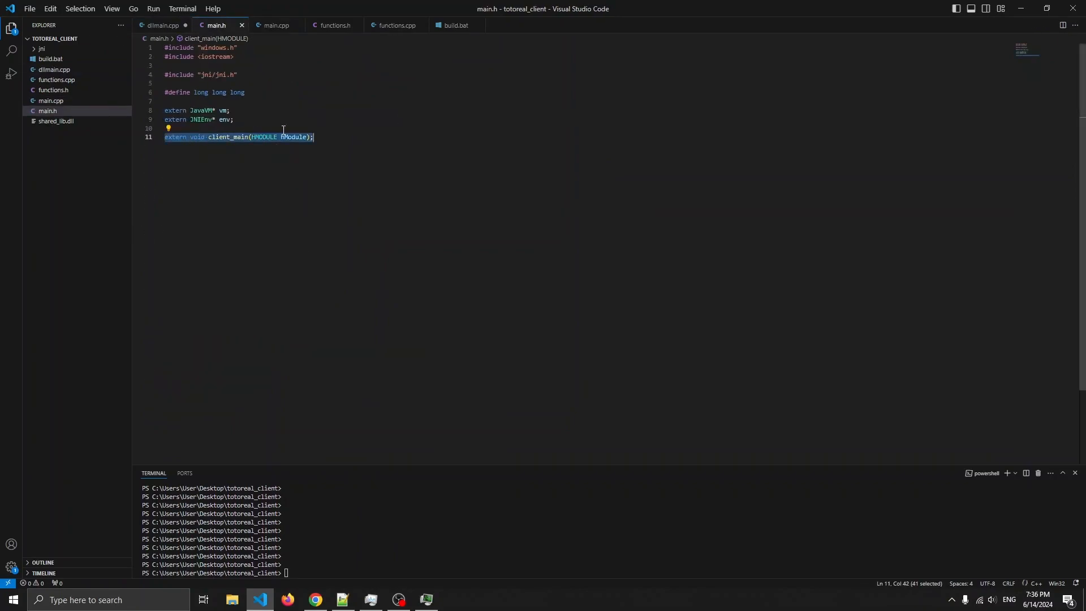
click(275, 25)
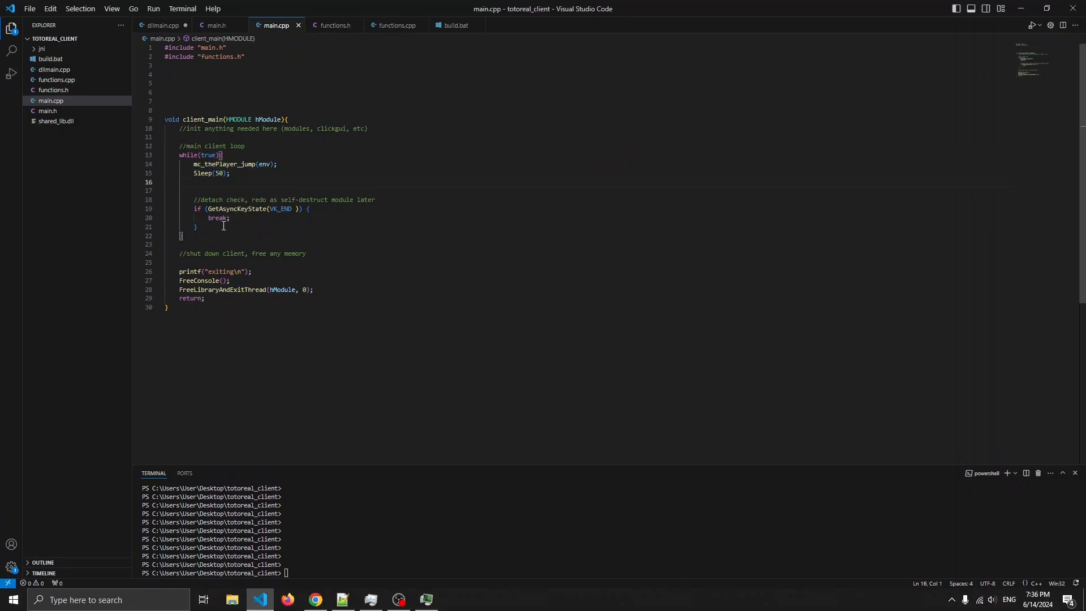
drag(194, 209, 196, 227)
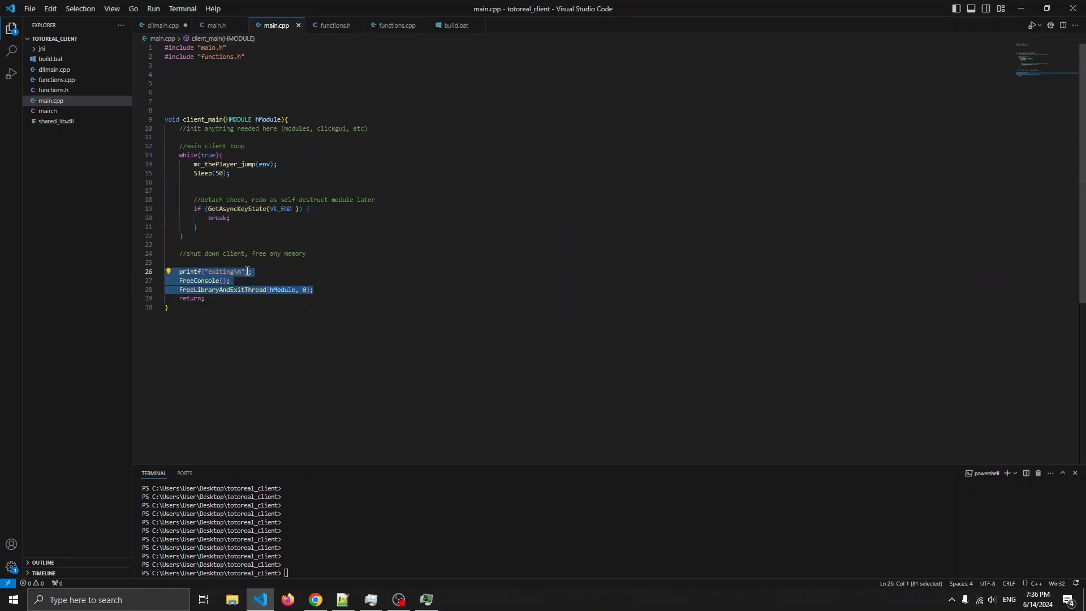
Step: Flip through main.h, dllmain.cpp and main.cpp, landing on functions.cpp with mc_thePlayer_jump
click(217, 25)
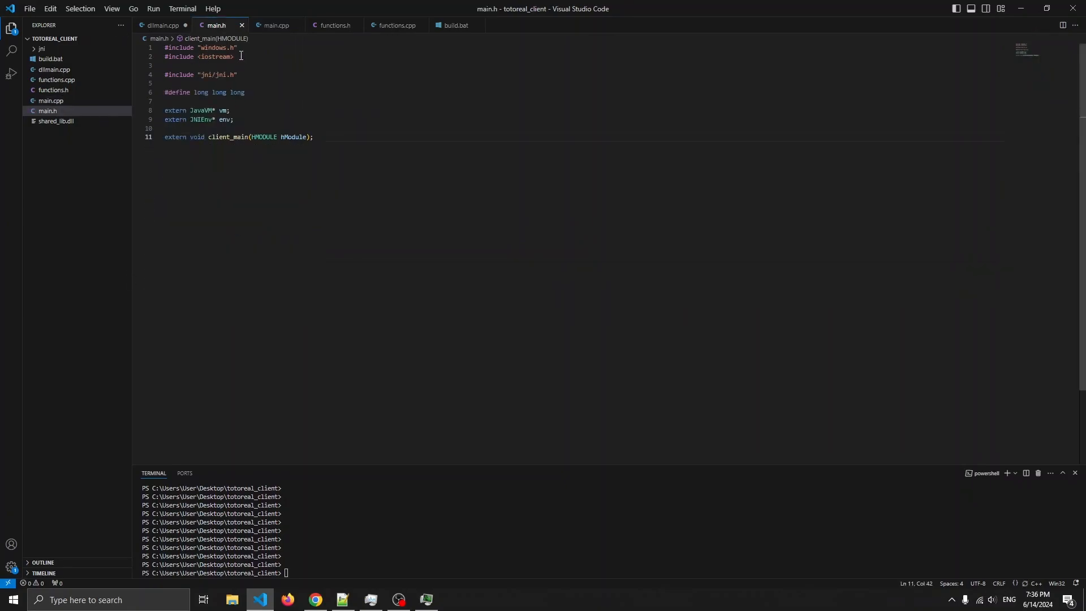
click(163, 25)
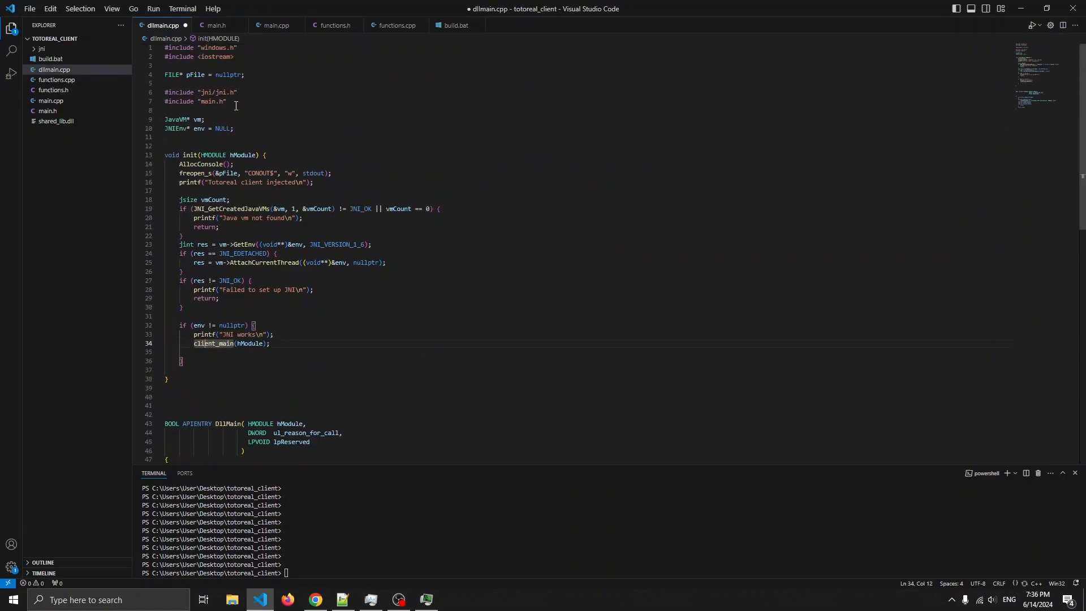
click(275, 25)
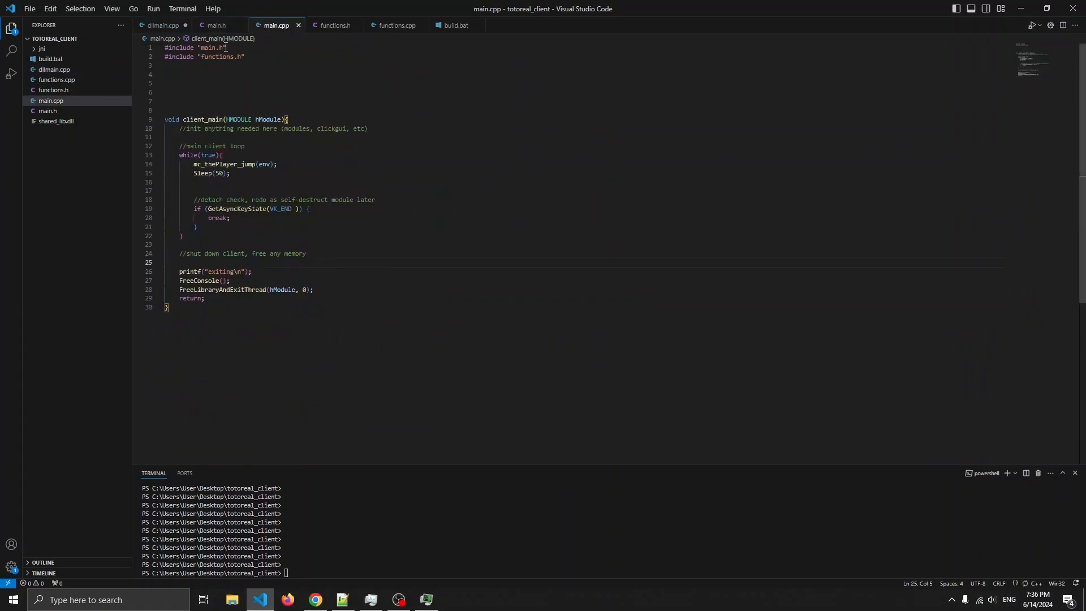
click(392, 25)
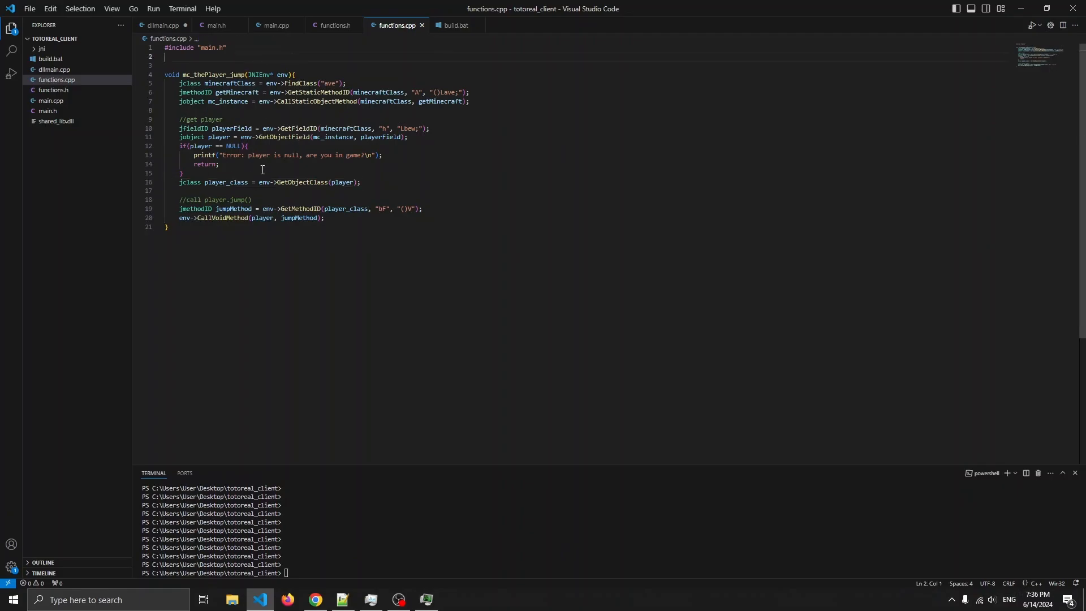
double_click(214, 74)
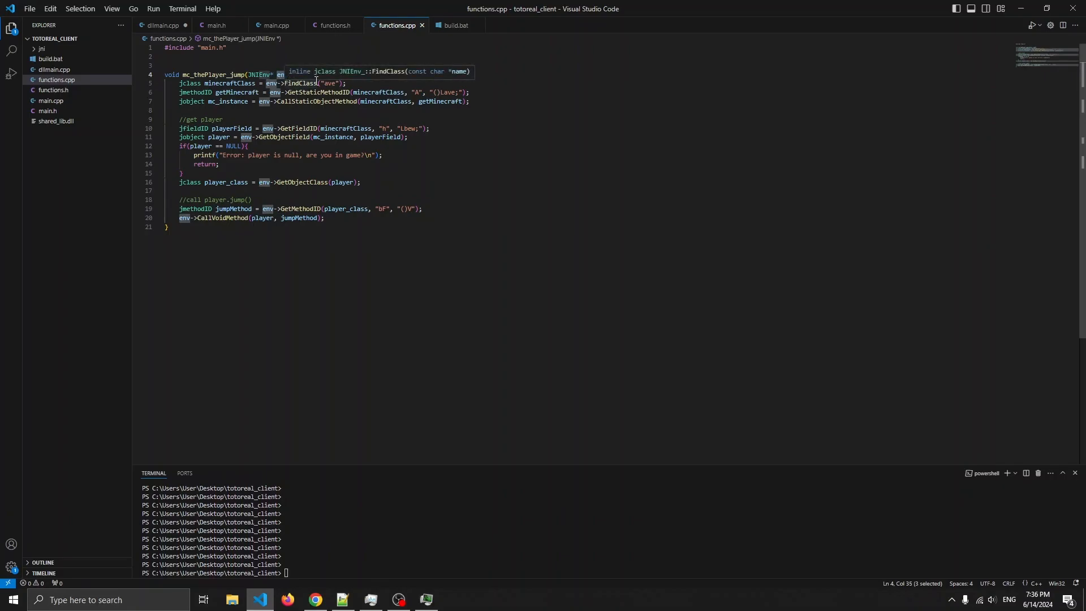
mouse_move(164, 24)
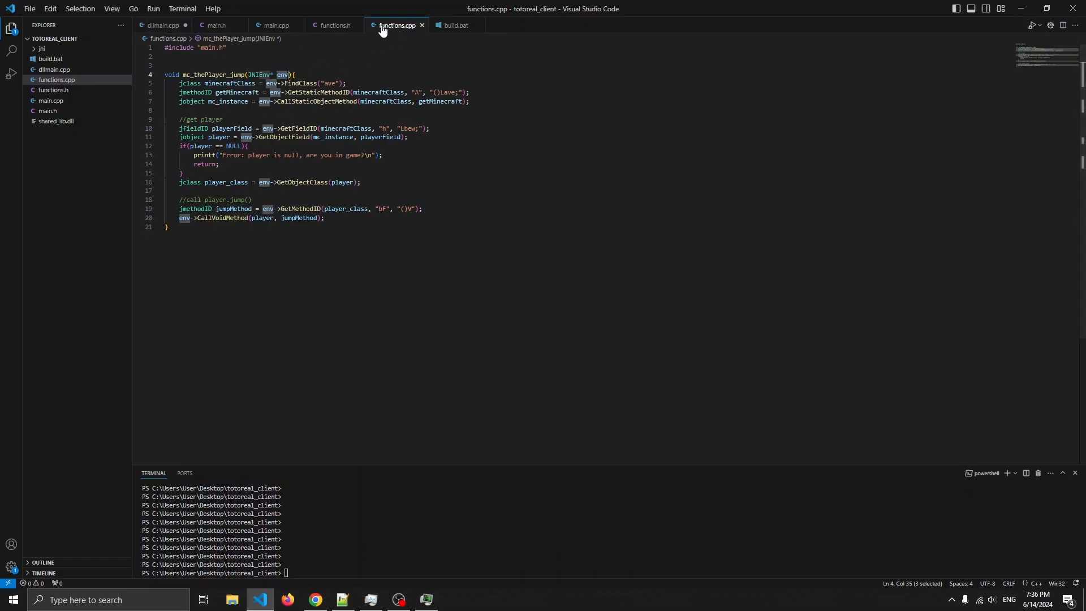
mouse_move(335, 25)
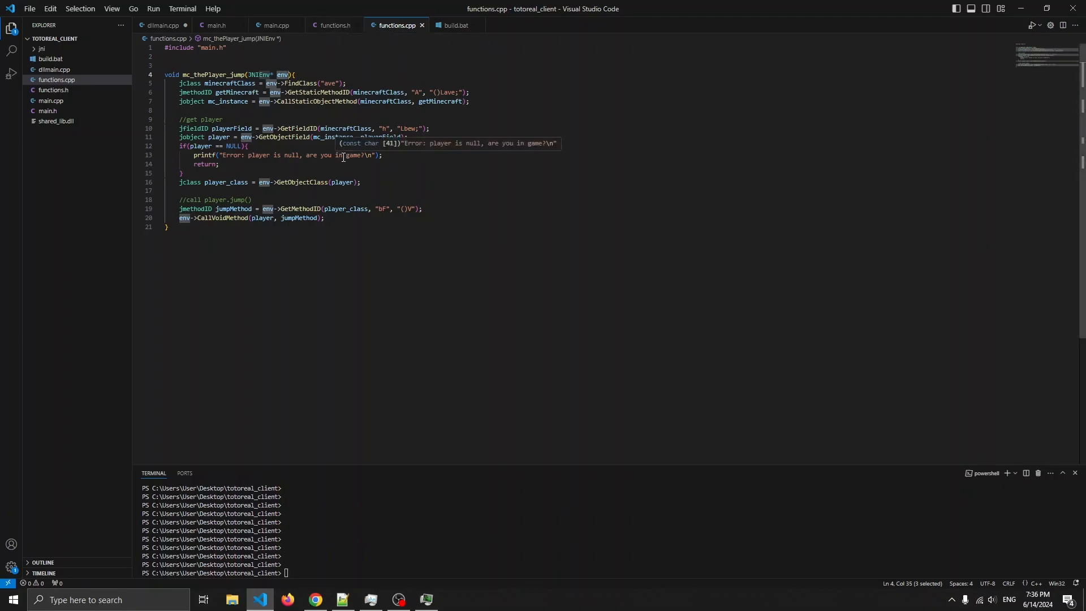
Step: Return to main.cpp to review its #include "main.h" and client_main loop
click(276, 25)
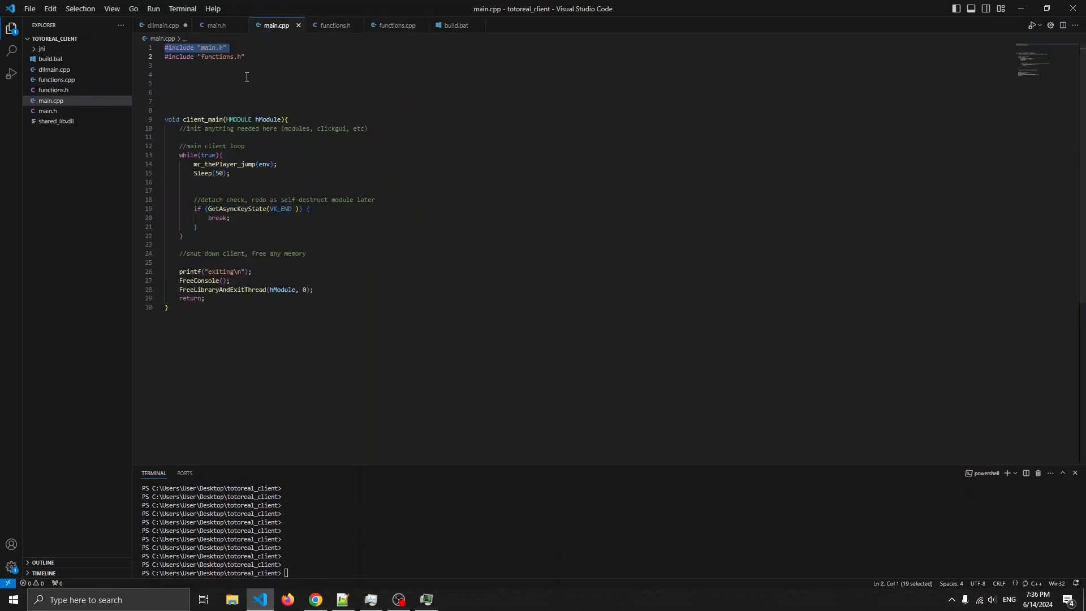
mouse_move(239, 110)
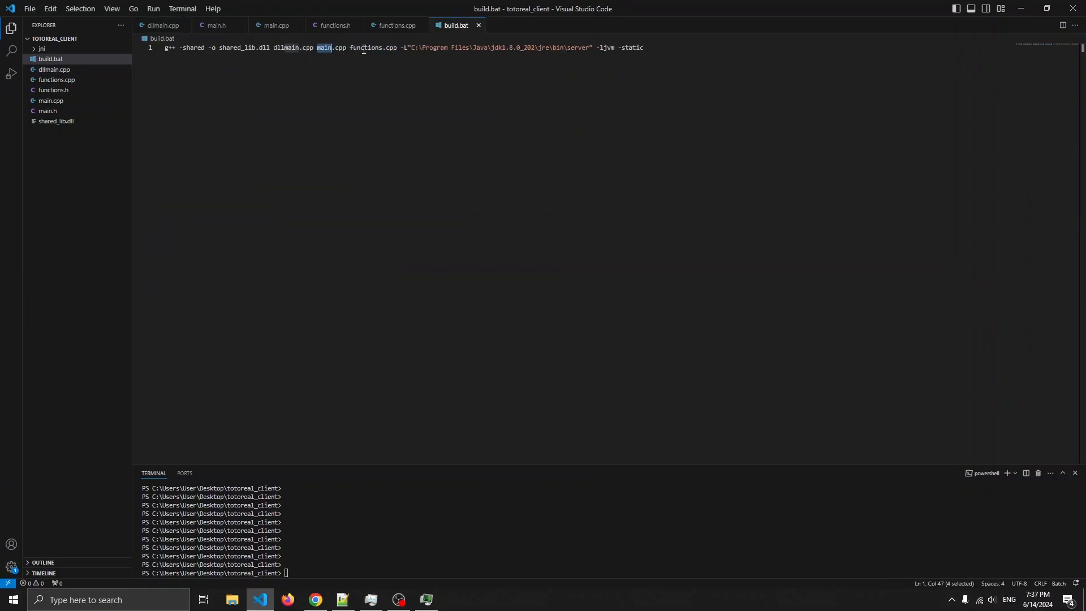
Step: Move to the terminal to rebuild shared_lib.dll with build.bat
click(275, 25)
text(.\build.bat)
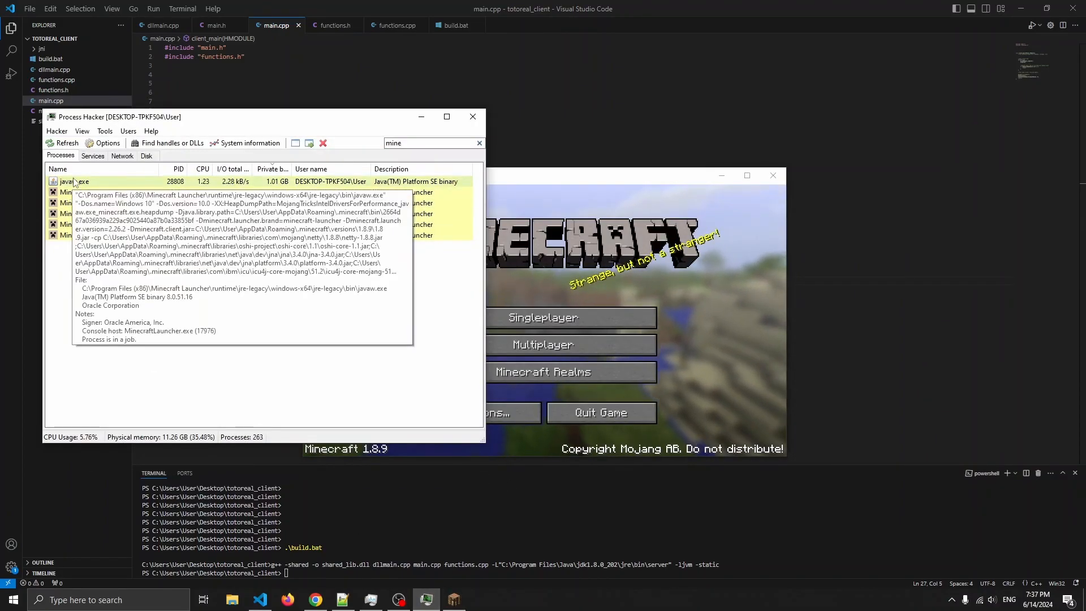
Step: Inject the freshly built shared_lib.dll into Minecraft's javaw.exe via Miscellaneous > Inject DLL
right_click(72, 181)
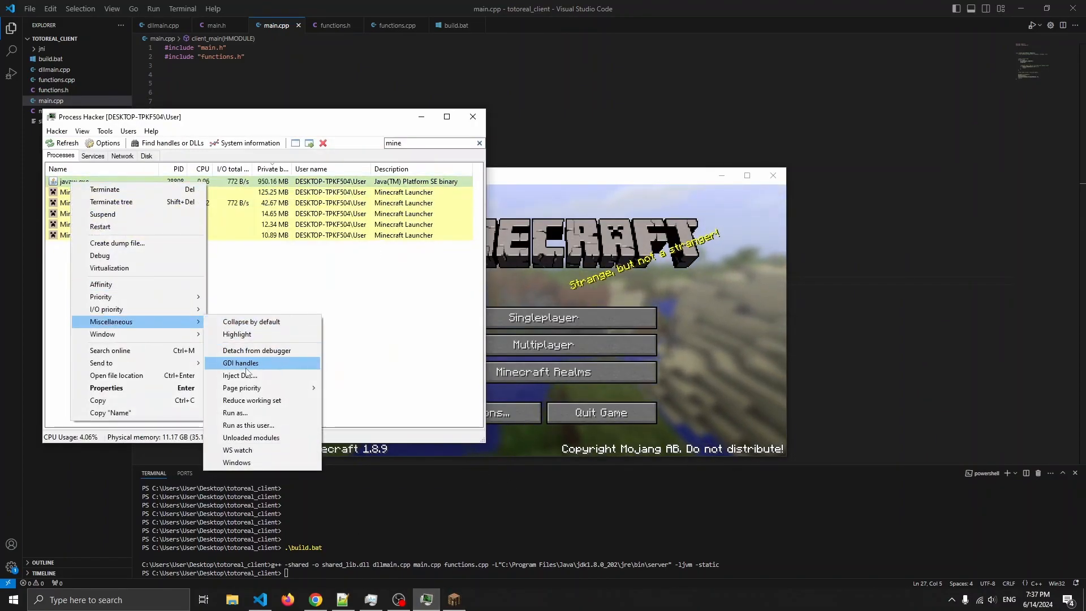
click(240, 375)
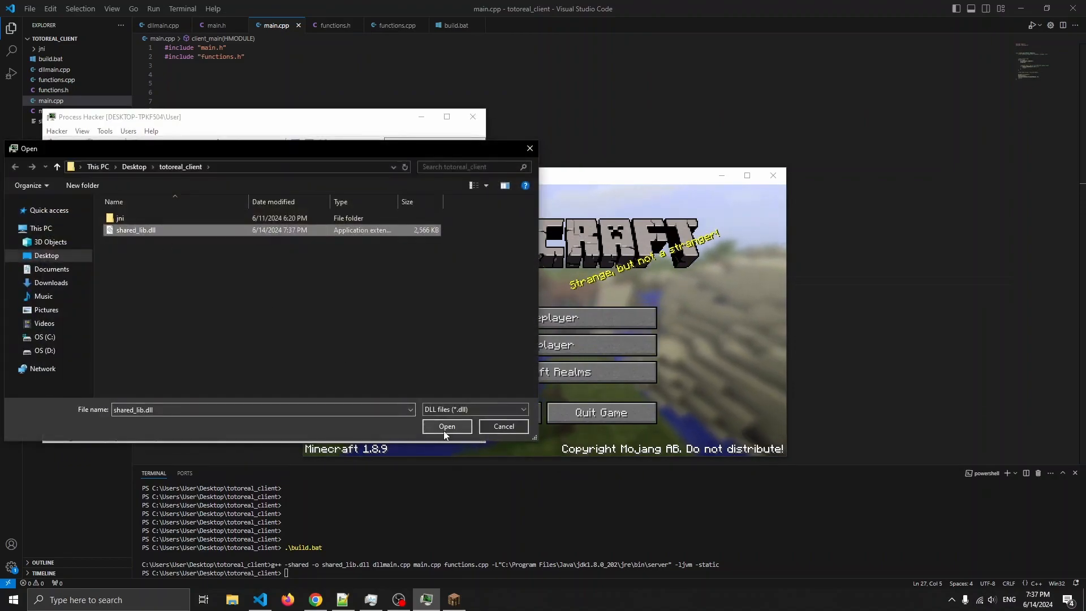
click(447, 427)
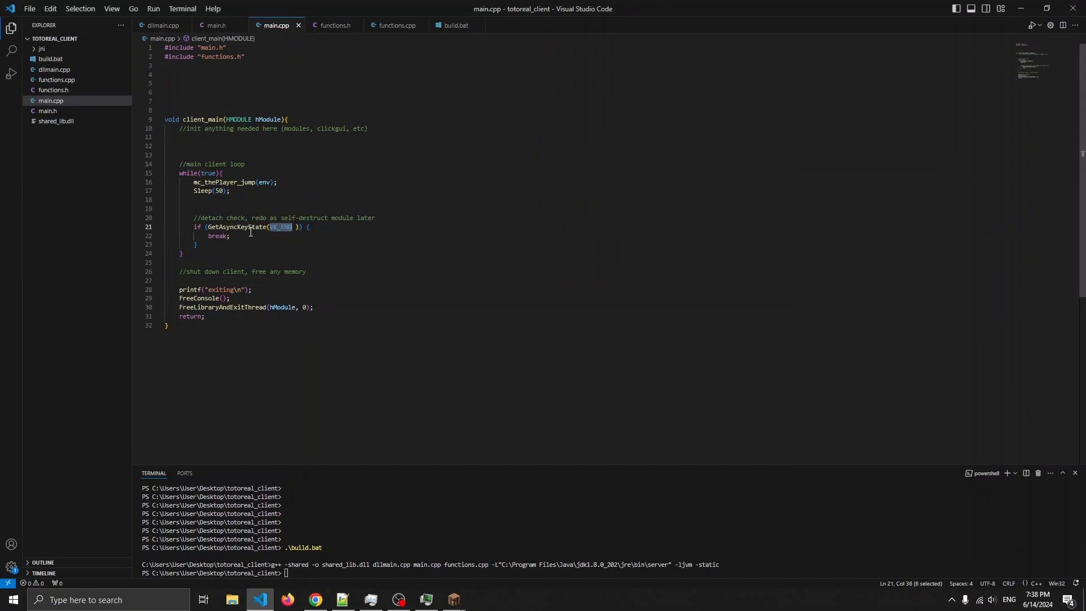
Step: Highlight the break in client_main's detach check and unload the client in game, leaving player-null errors and 'exiting'
double_click(217, 237)
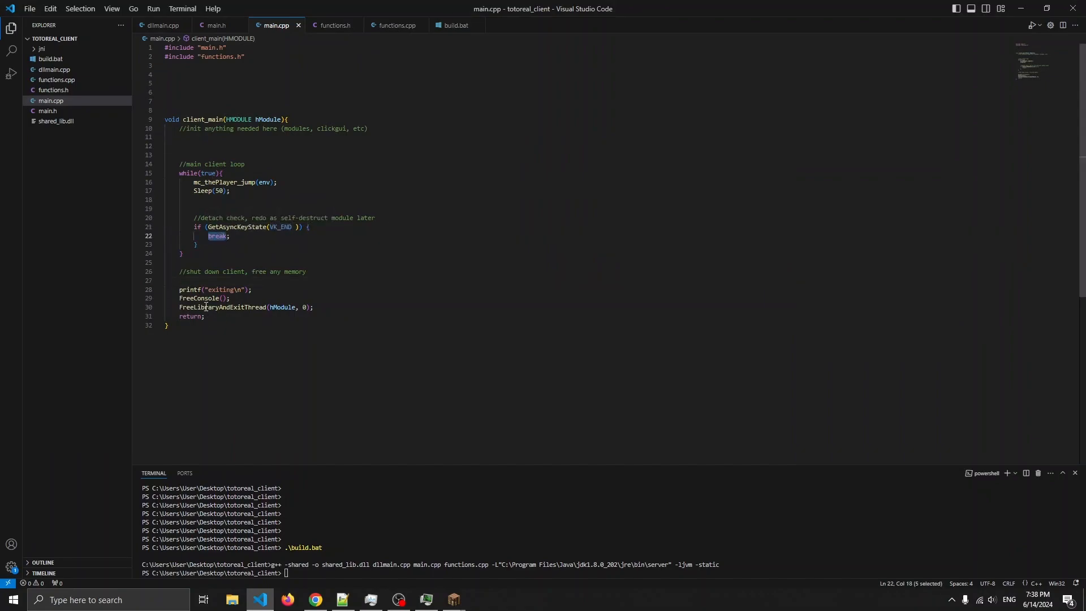
click(453, 600)
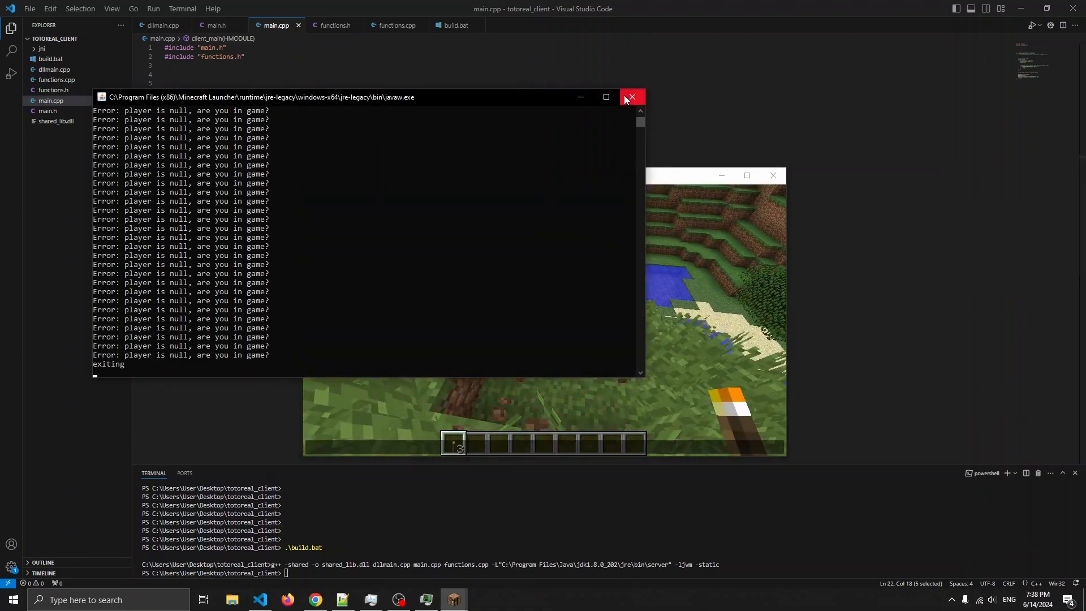
Step: Close the injected client's console window and return focus to the Minecraft world
click(630, 97)
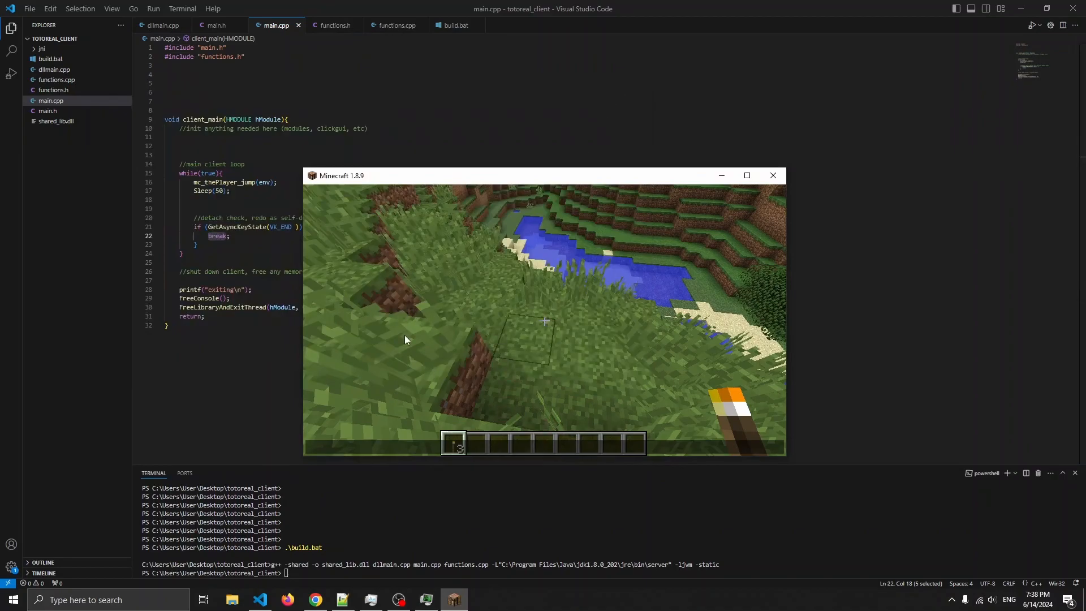
right_click(75, 182)
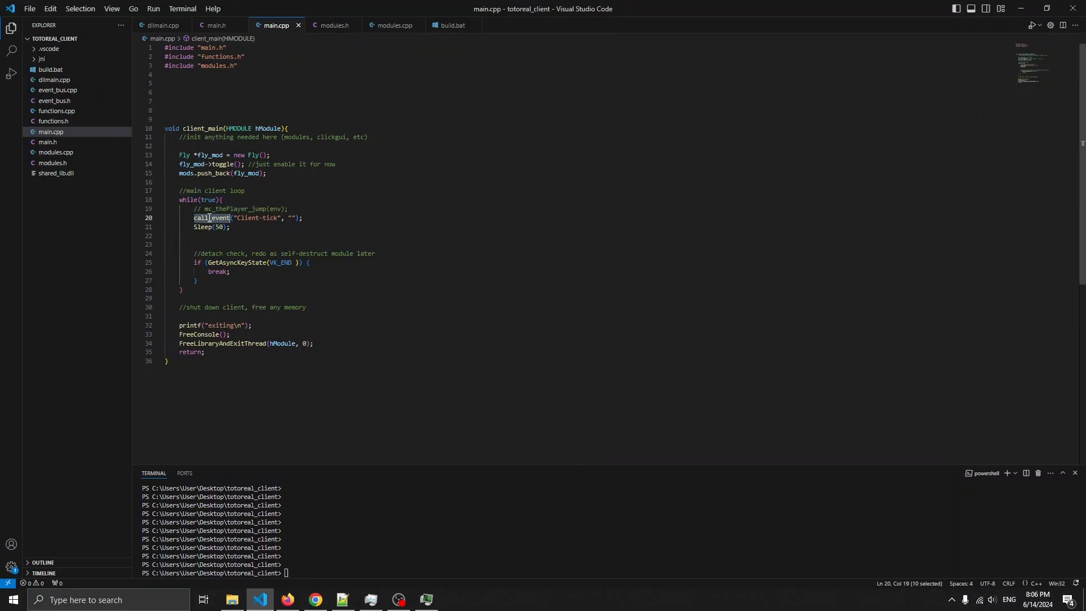
mouse_move(257, 218)
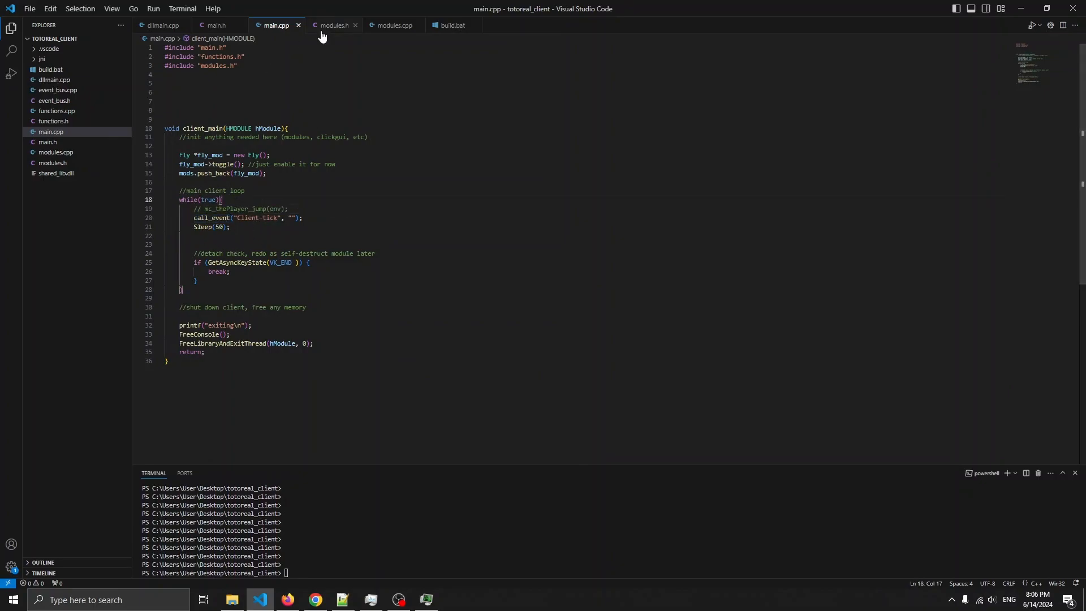
Step: Inspect modules.h's Module class, extern mods vector and Fly constructor init call, then move to modules.cpp
click(333, 24)
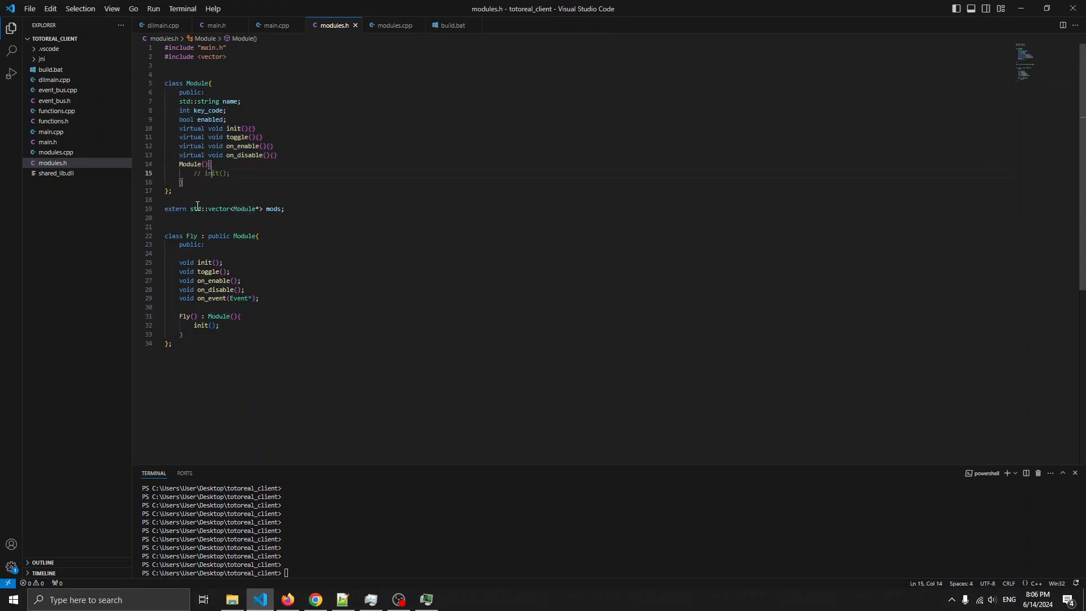
double_click(175, 209)
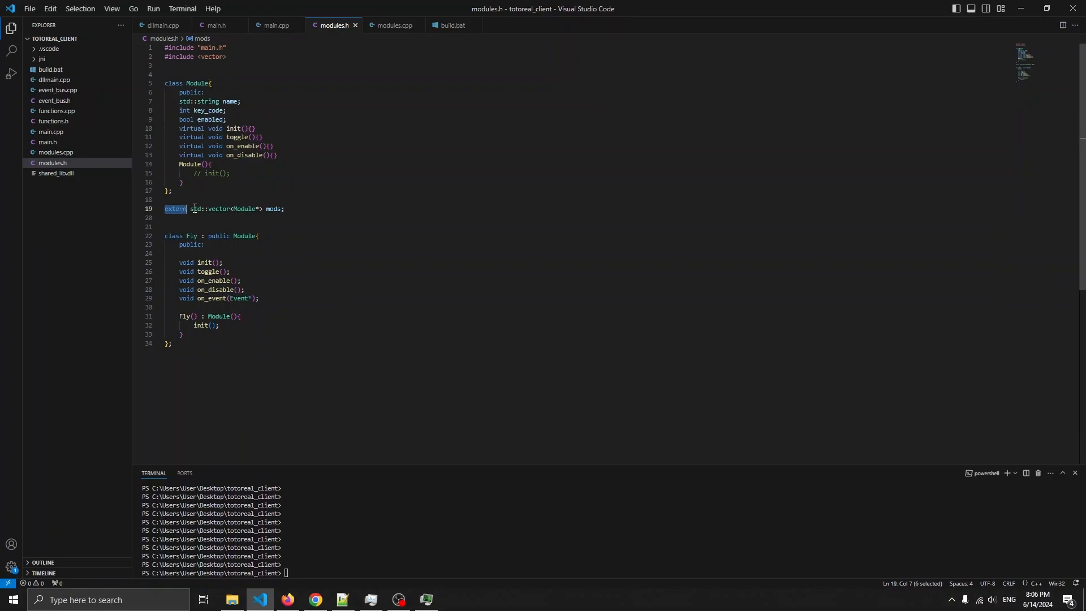
click(258, 209)
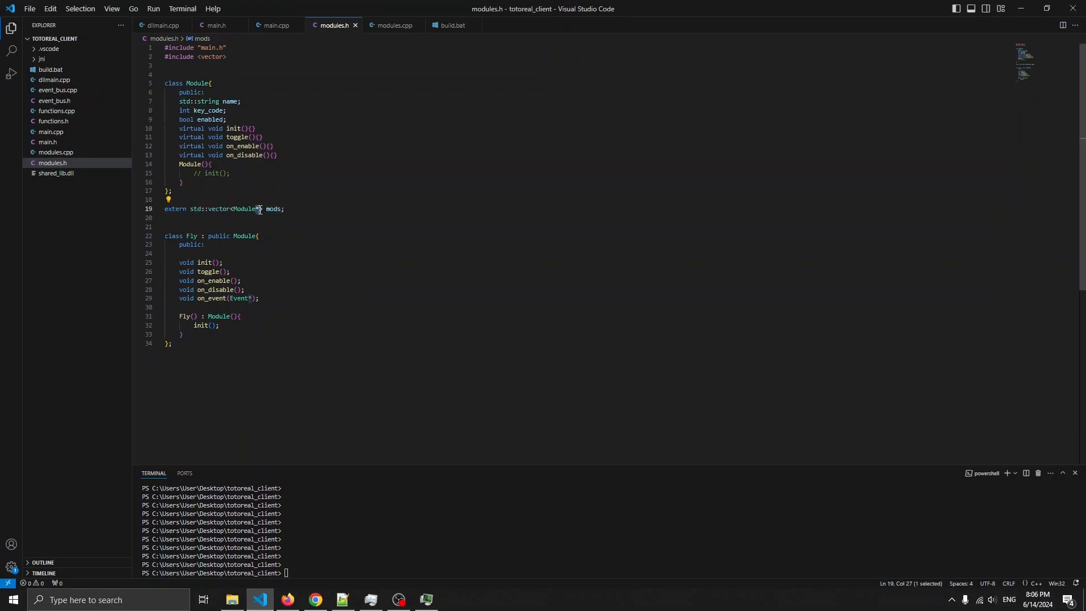
double_click(190, 235)
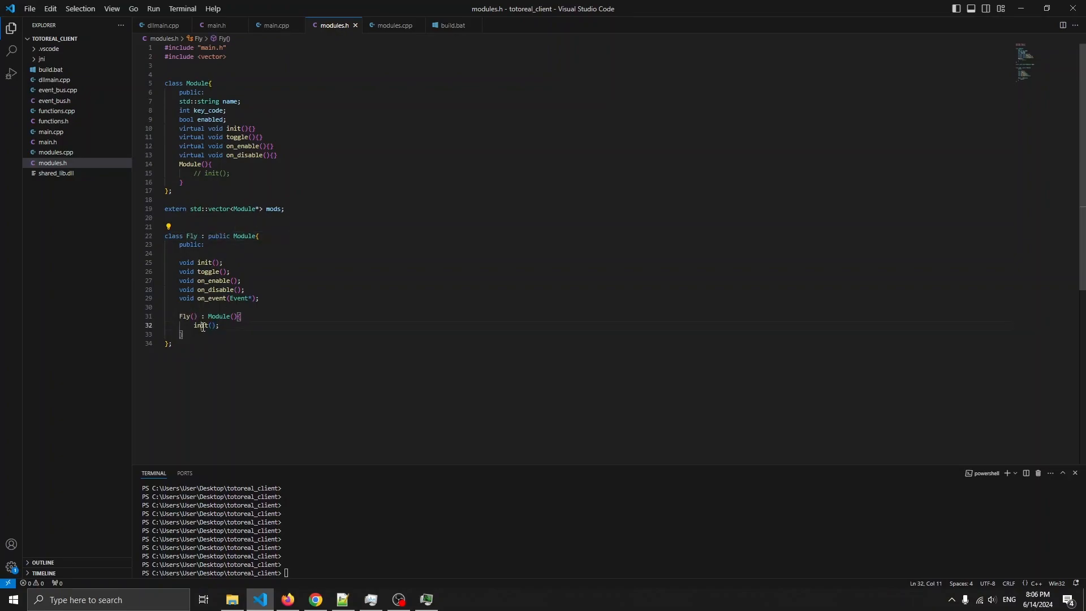
click(392, 25)
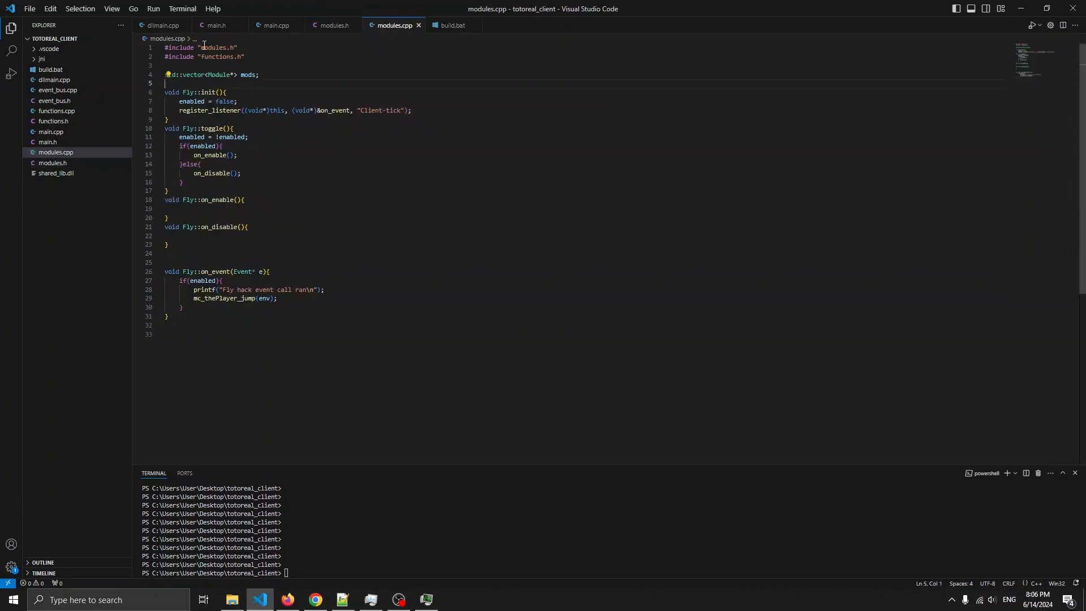
Step: Look over Fly's empty on_enable/on_disable bodies in modules.cpp, then return to build.bat
double_click(208, 92)
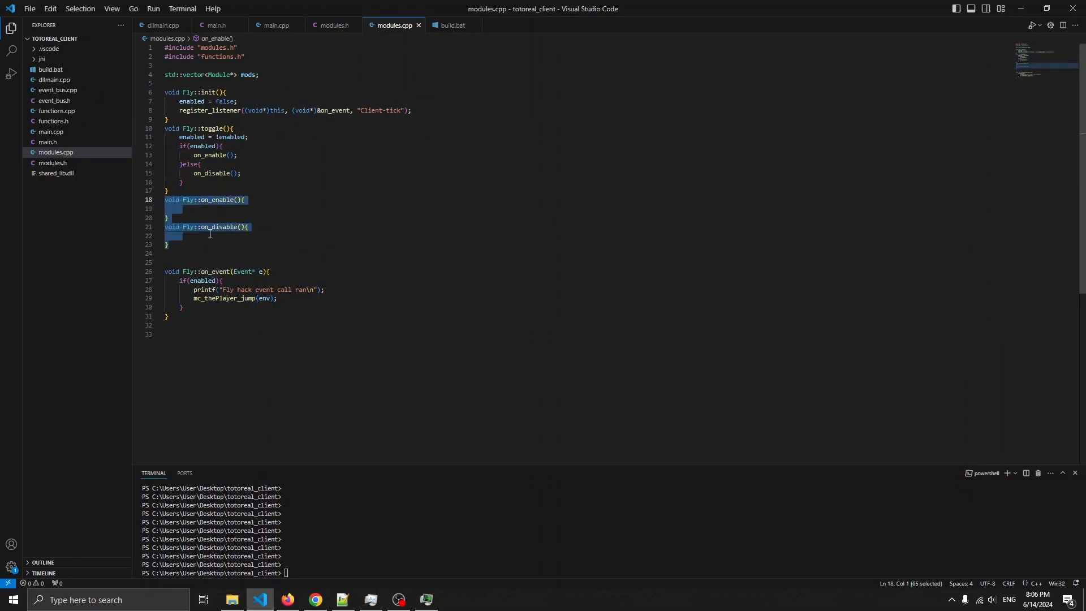
click(215, 255)
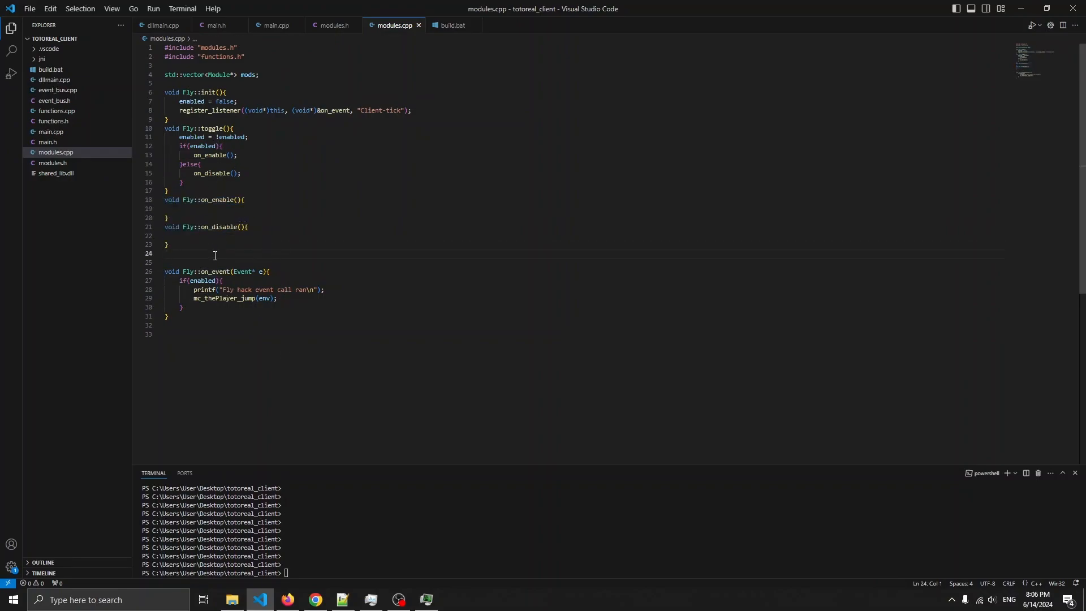
click(452, 25)
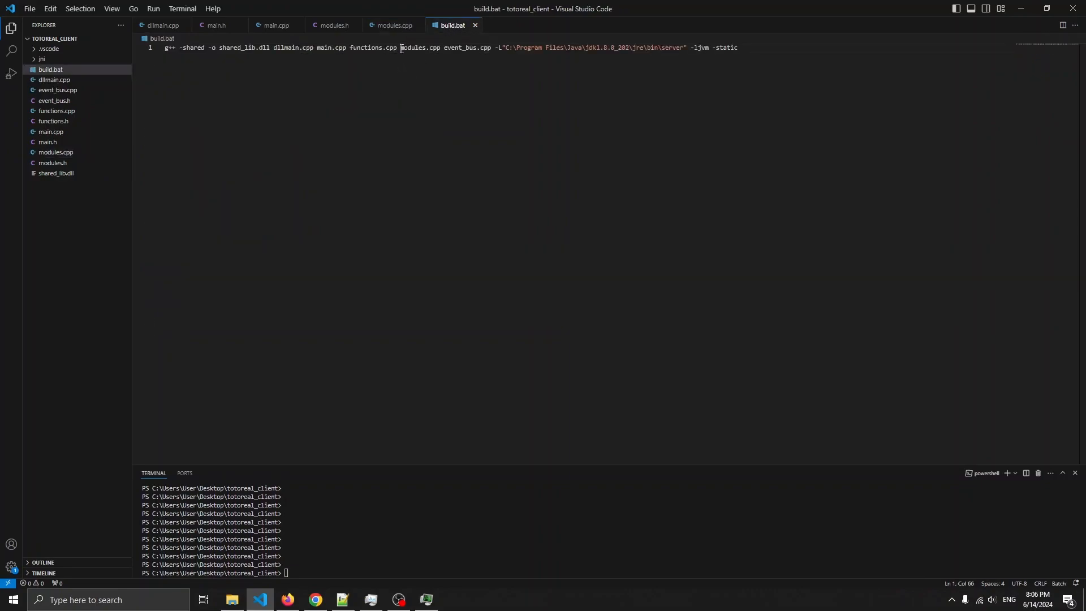
Step: Confirm build.bat's g++ line lists modules.cpp and event_bus.cpp, then return to modules.cpp
drag(400, 47, 492, 48)
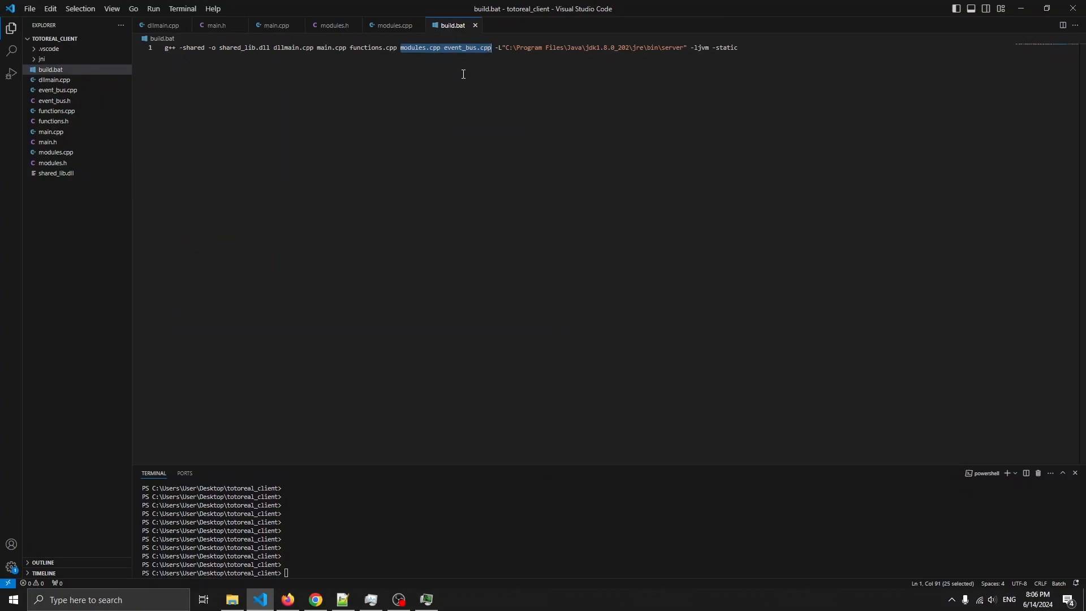
click(393, 25)
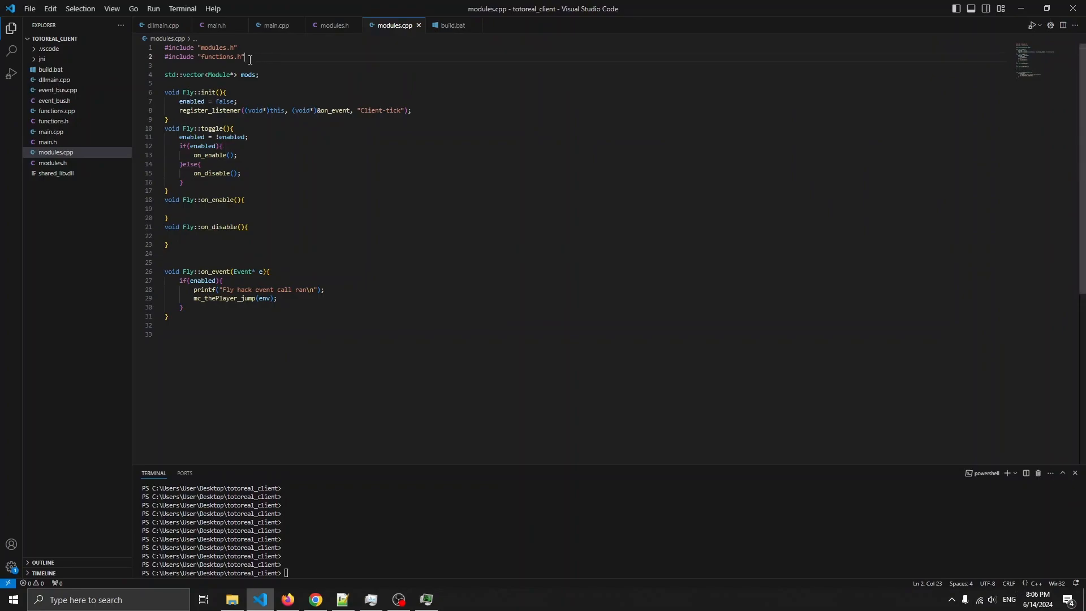
Step: Review modules.h, main.h includes and the main.cpp line creating the Fly module
click(333, 25)
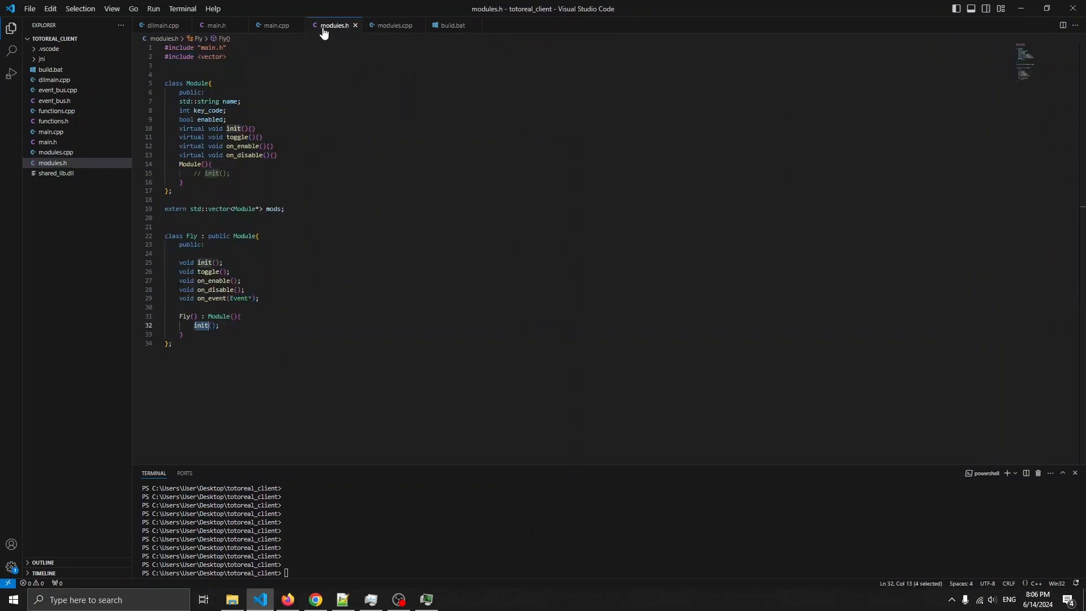
click(275, 25)
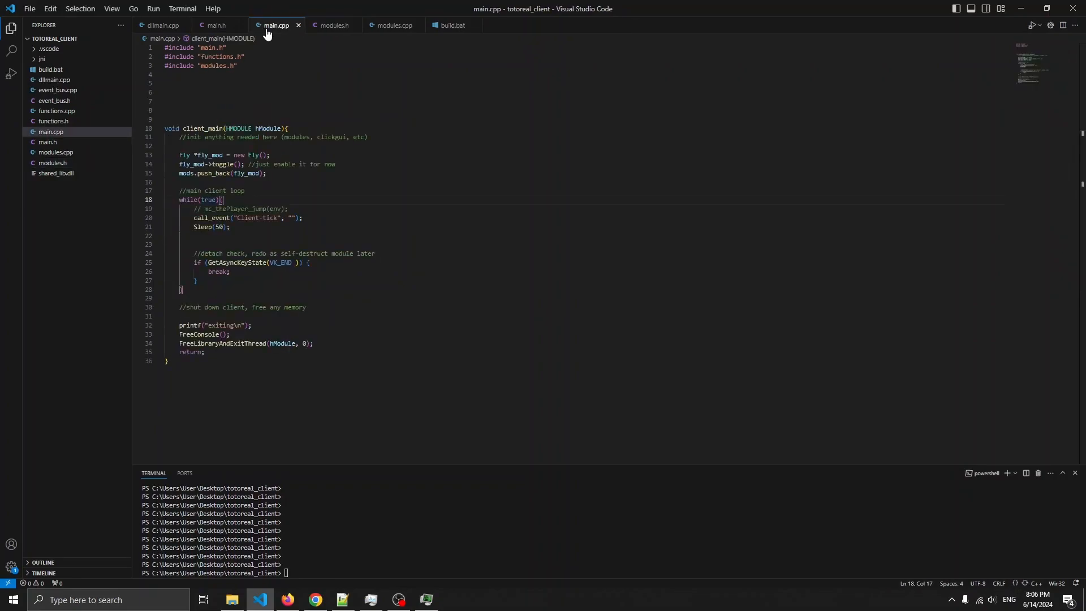
click(217, 25)
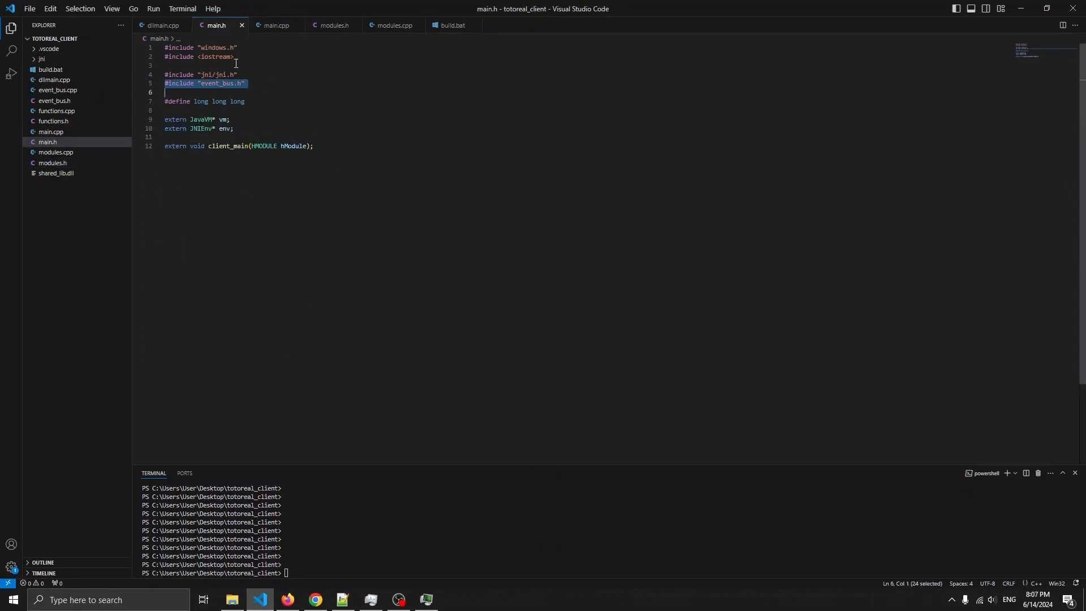
mouse_move(275, 24)
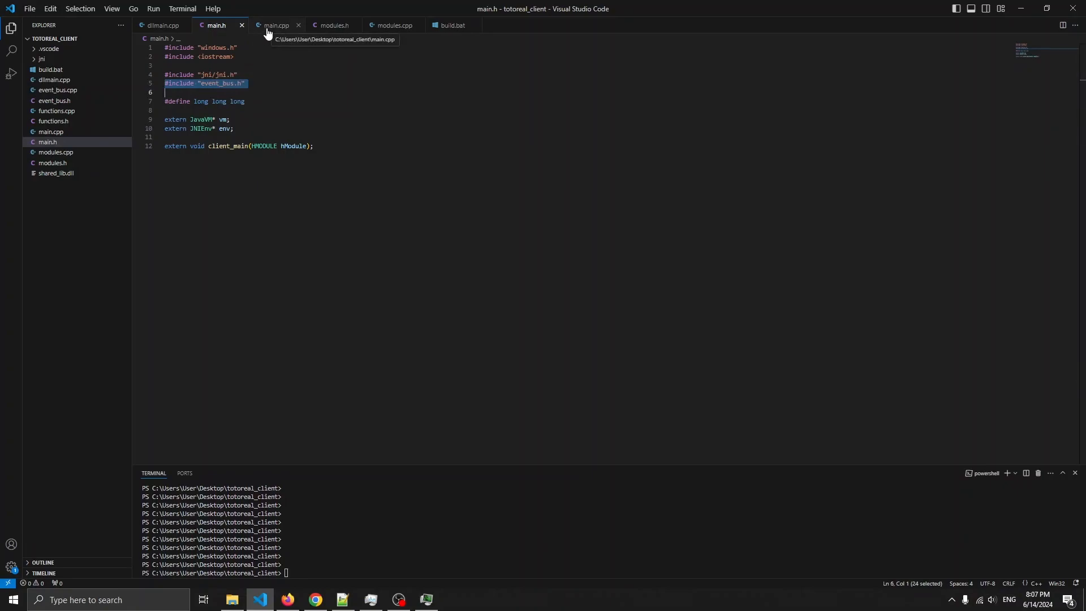
click(275, 25)
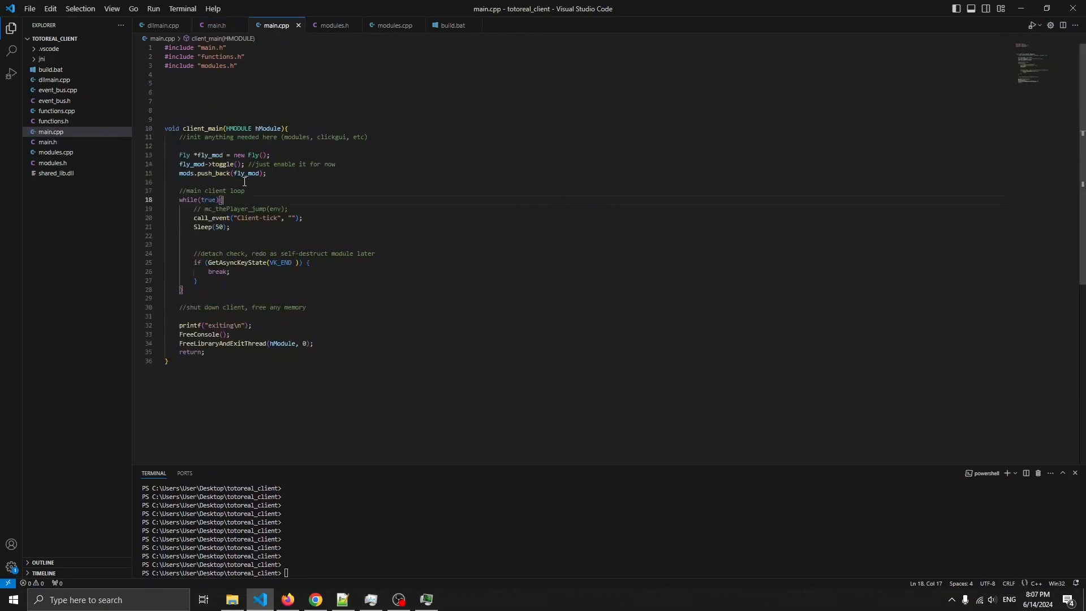
click(249, 146)
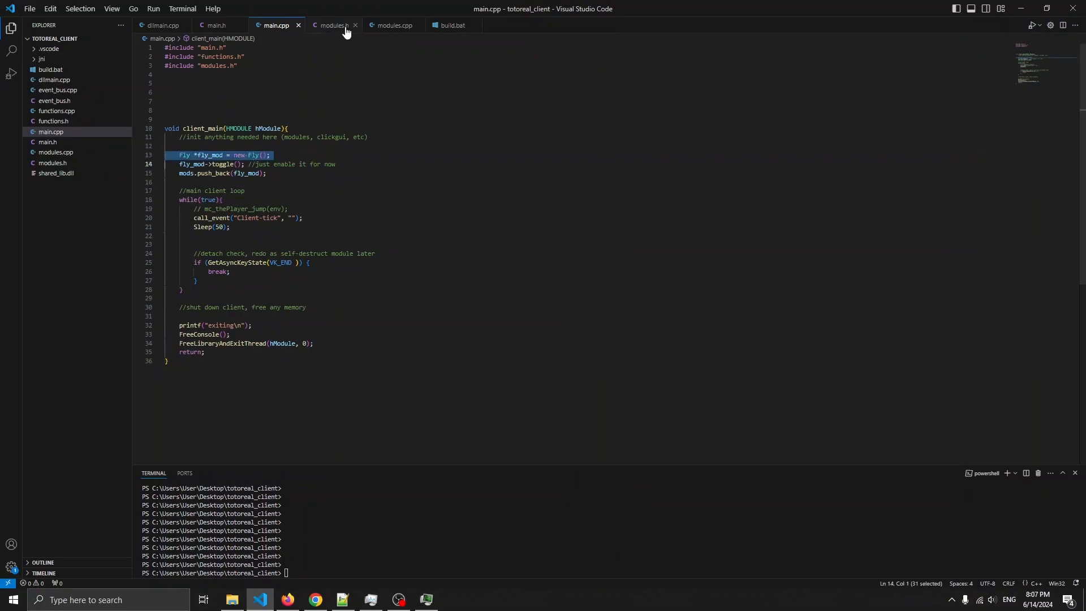
Step: Check the Client-tick listener in modules.cpp and the commented-out mc_thePlayer_jump call in main.cpp
click(392, 25)
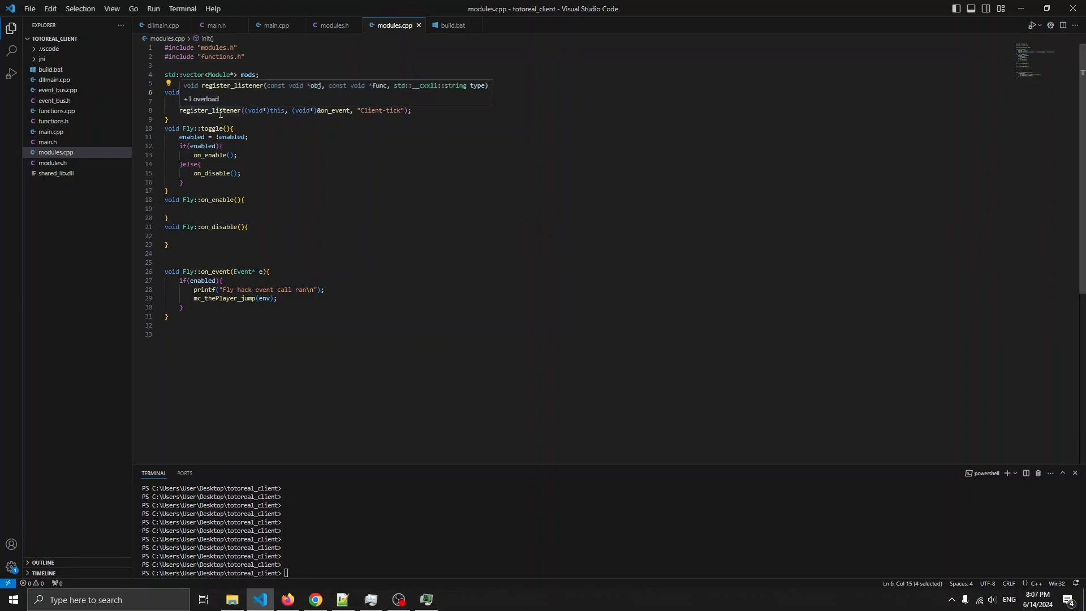
double_click(381, 109)
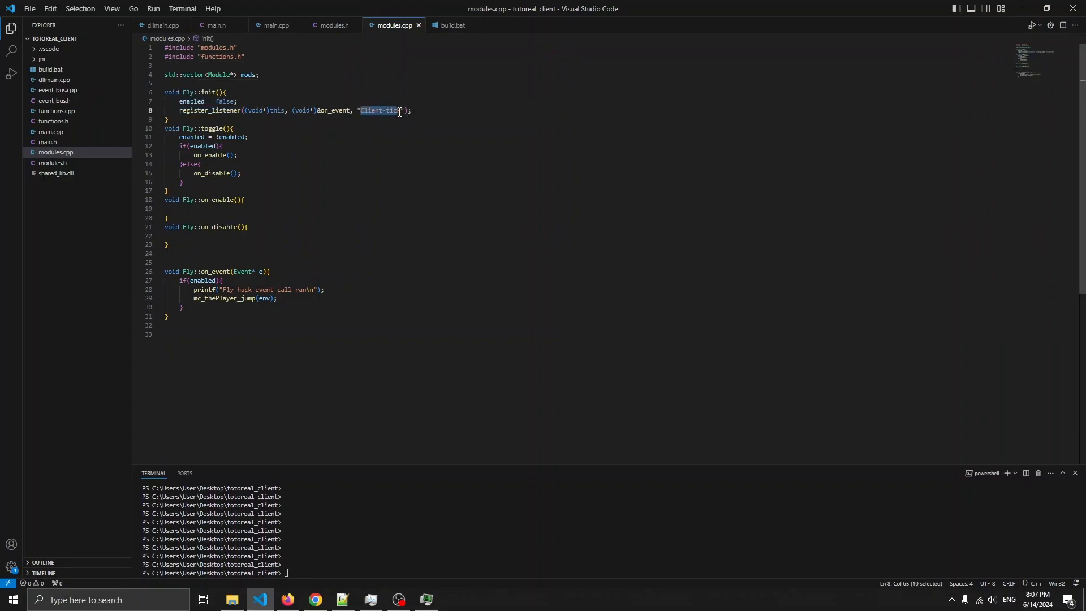
click(333, 111)
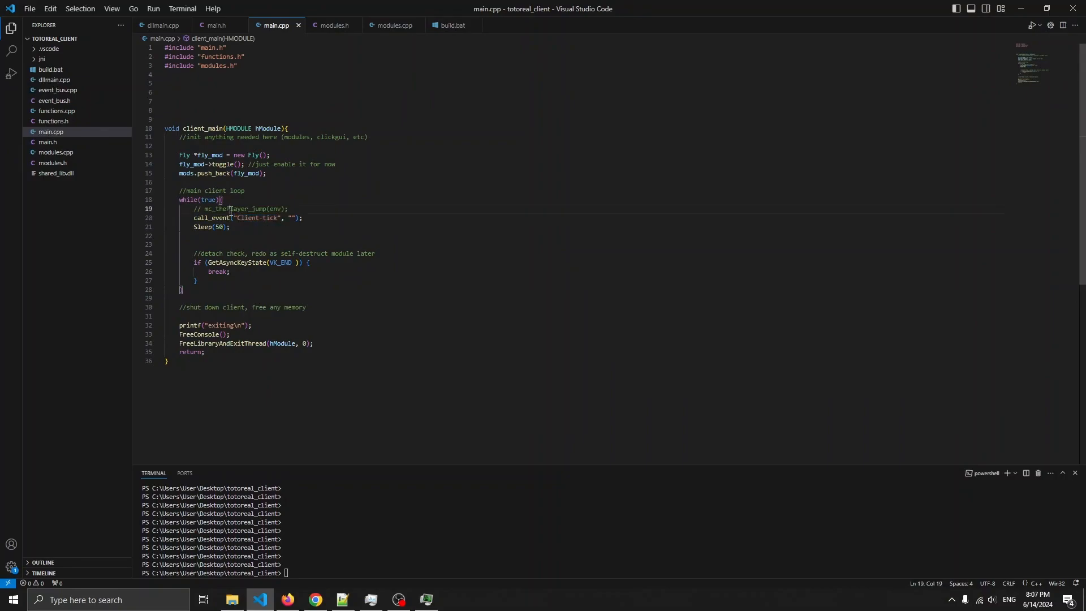
double_click(236, 208)
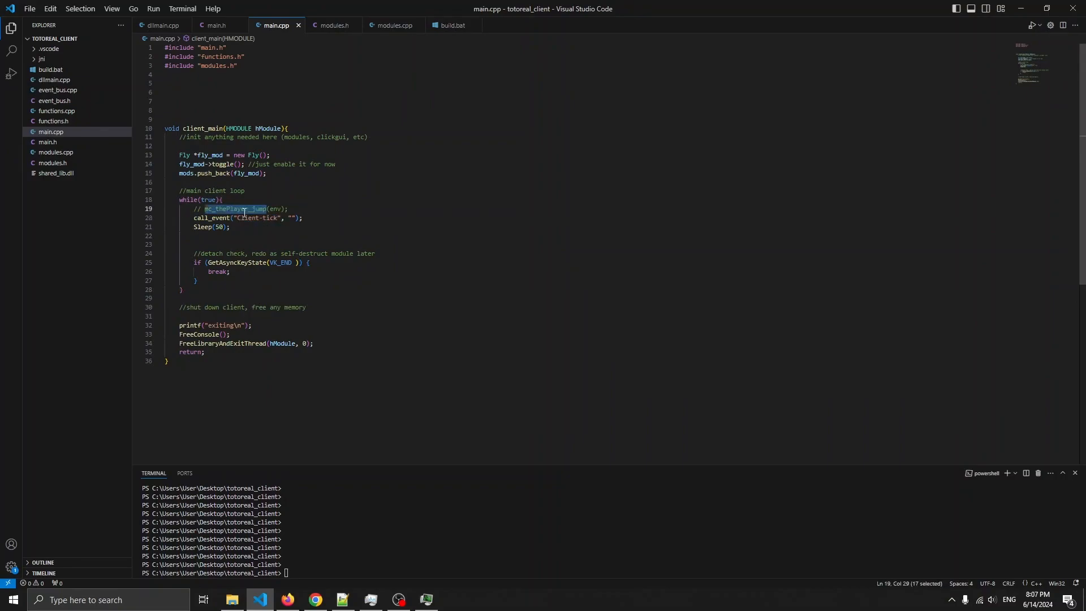
double_click(246, 218)
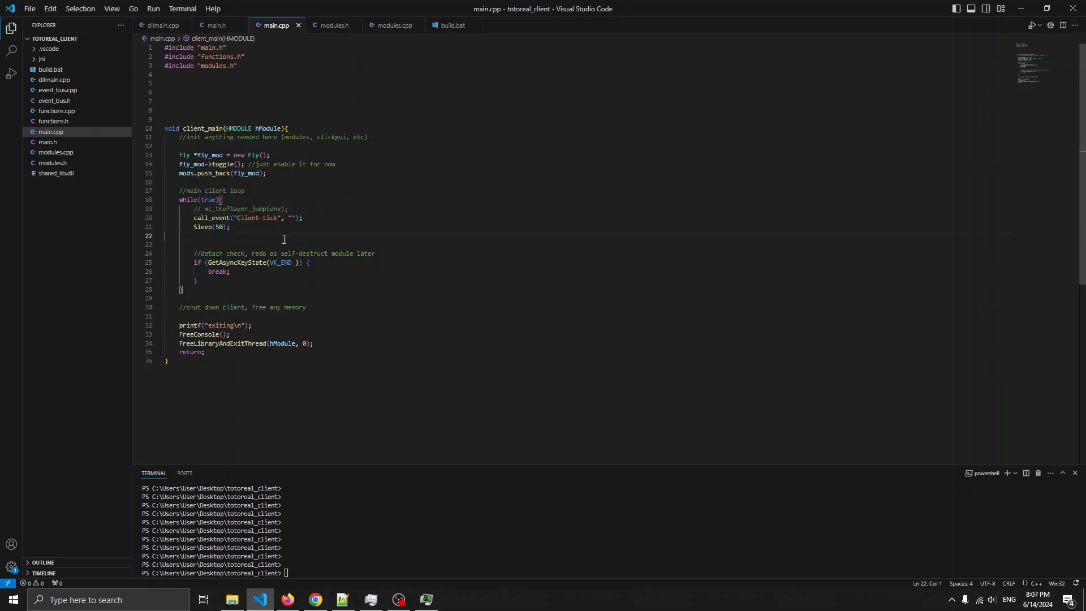
Step: Run .\build.bat to compile shared_lib.dll, getting a member-function pointer warning, and start Minecraft Launcher
click(392, 25)
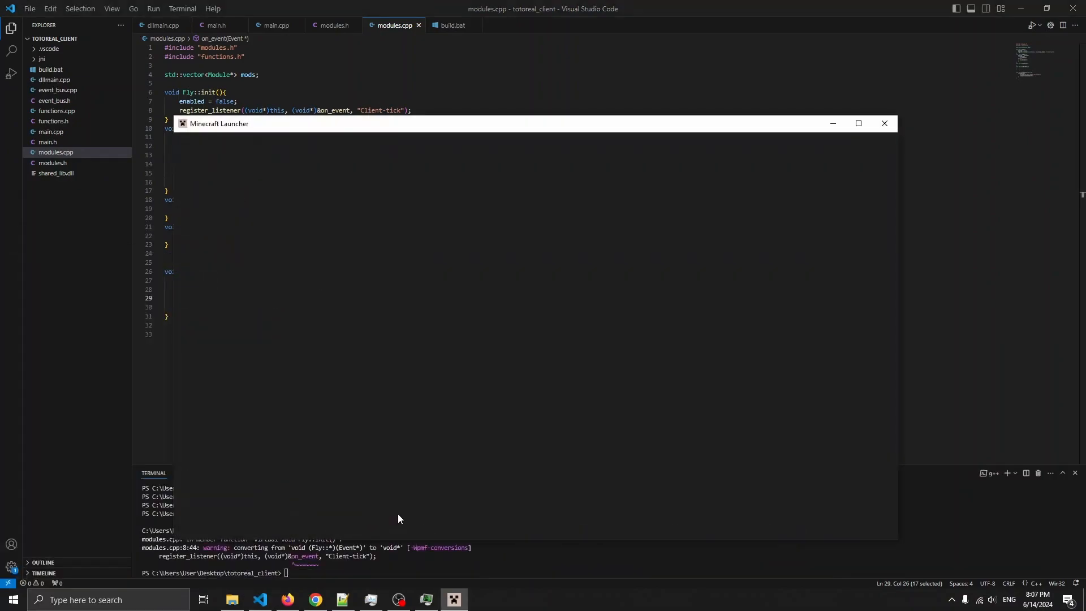
Step: Inject shared_lib.dll into javaw.exe via Process Hacker and load a singleplayer world, printing 'Fly hack event call ran'
click(427, 600)
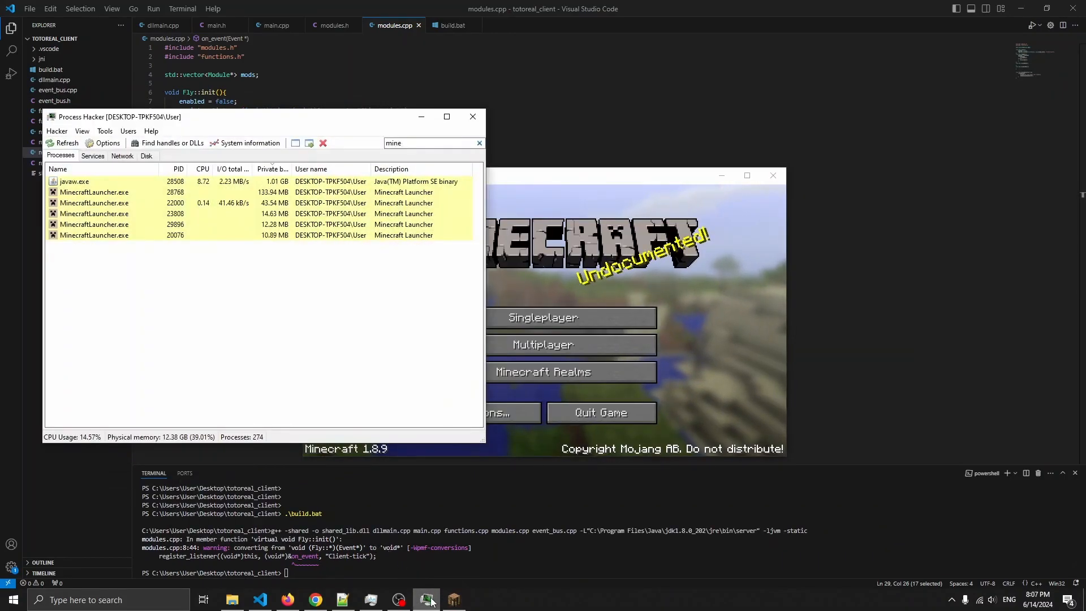
right_click(74, 181)
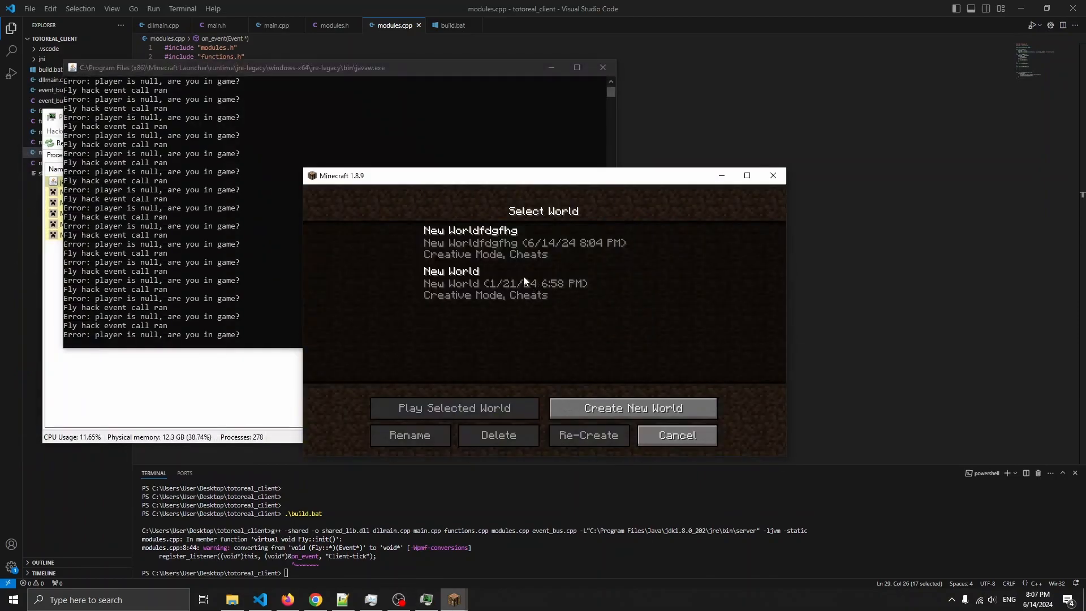
click(455, 407)
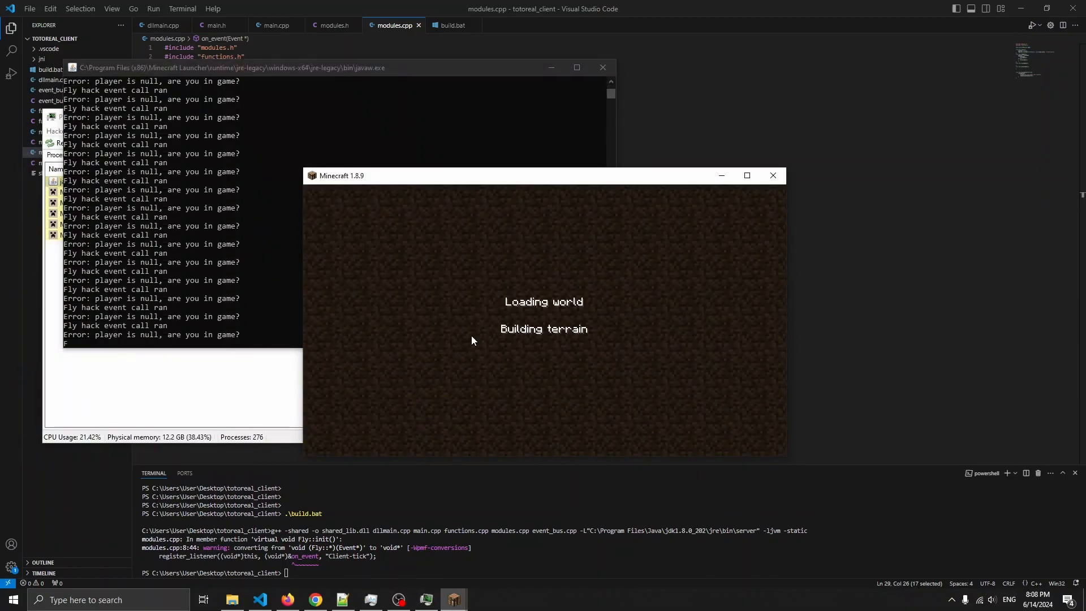